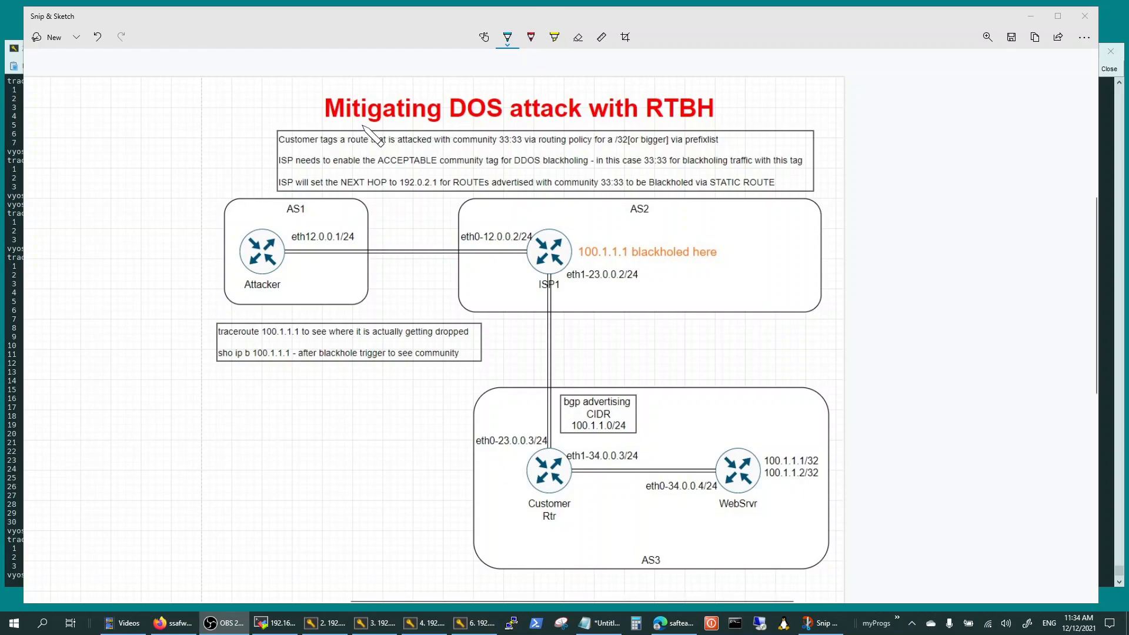
mouse_move(316, 118)
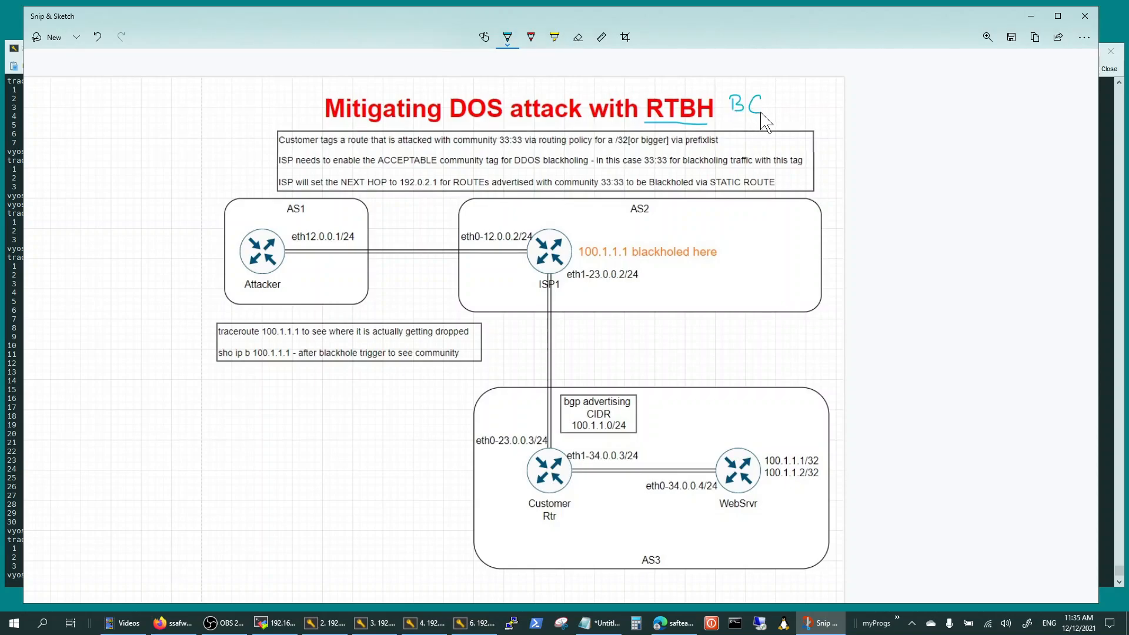
Underline RTBH in red and handwrite BGP in blue beside the diagram title
drag(763, 111, 773, 94)
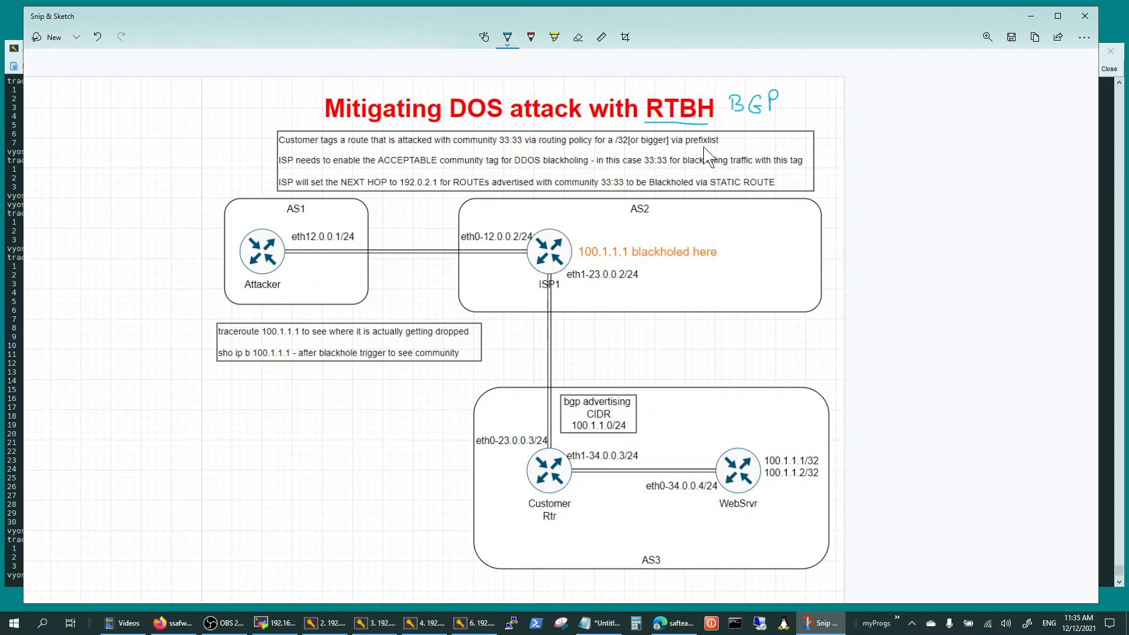
mouse_move(621, 211)
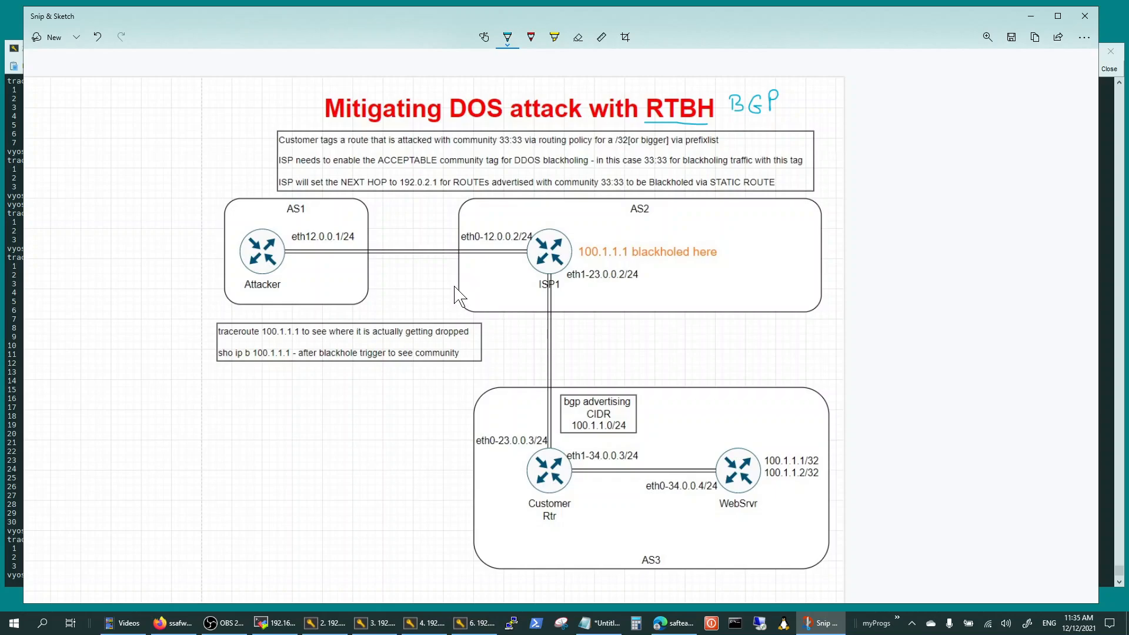
mouse_move(448, 306)
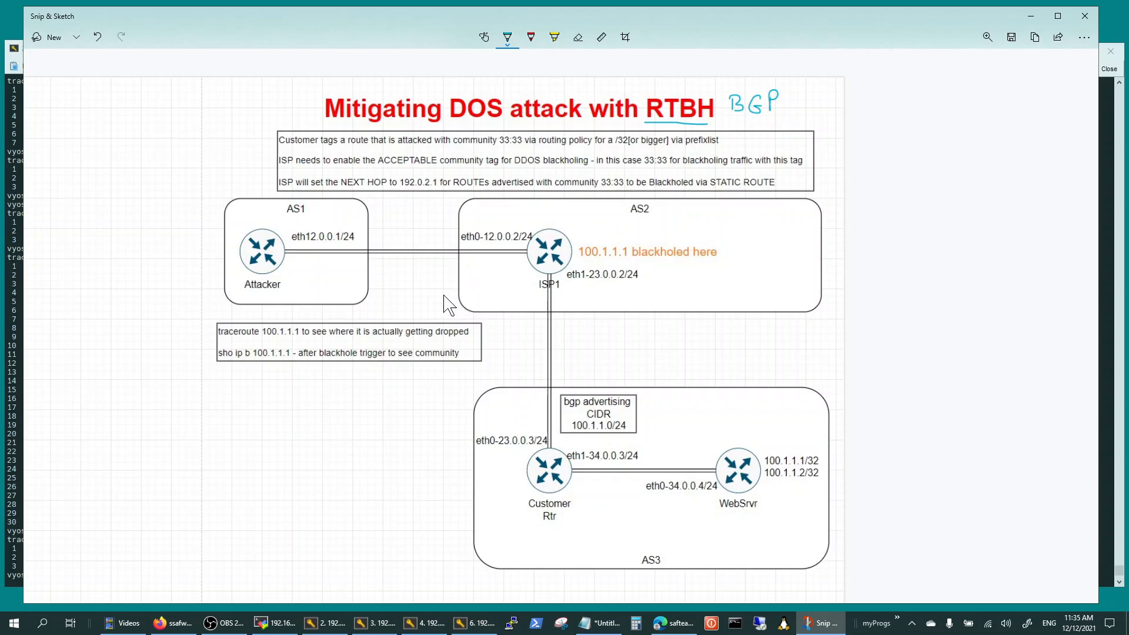
mouse_move(348, 275)
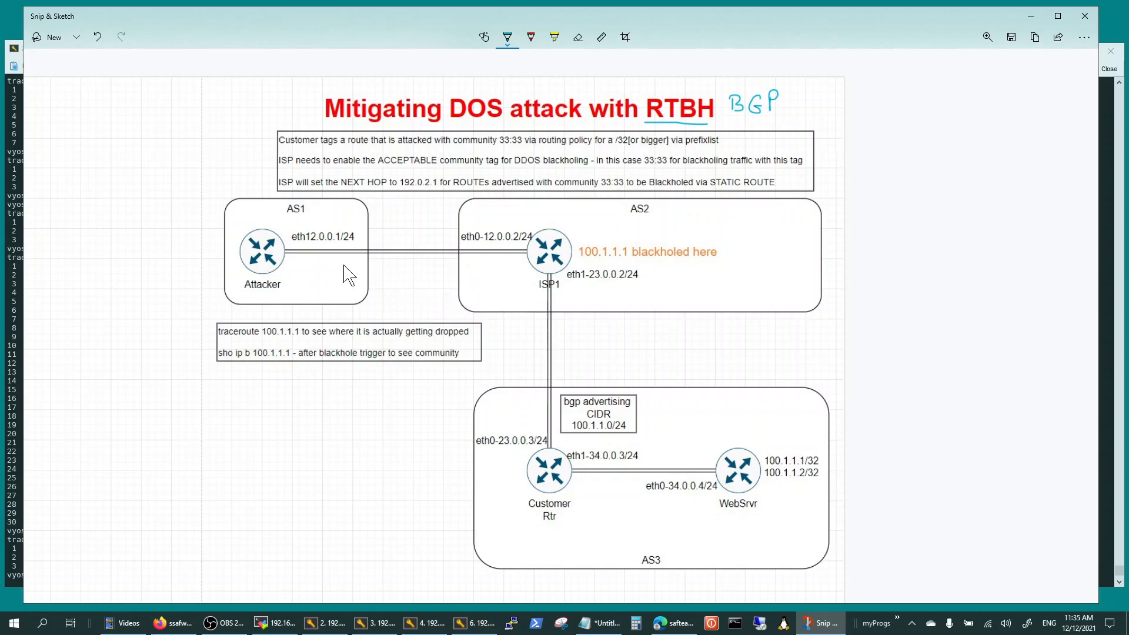
mouse_move(310, 280)
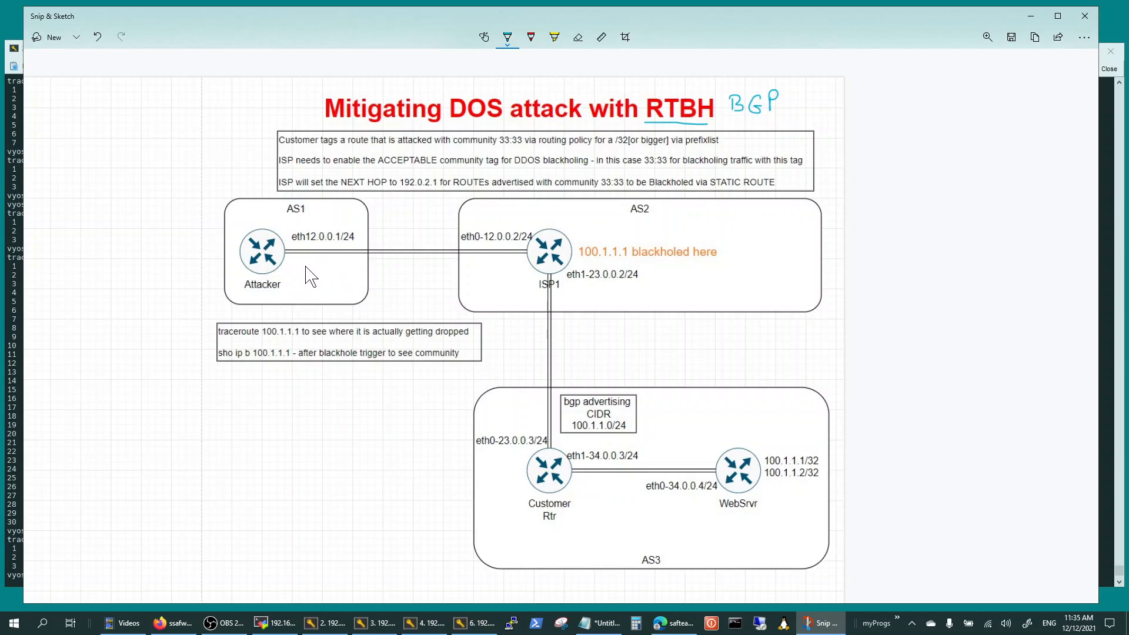
mouse_move(419, 200)
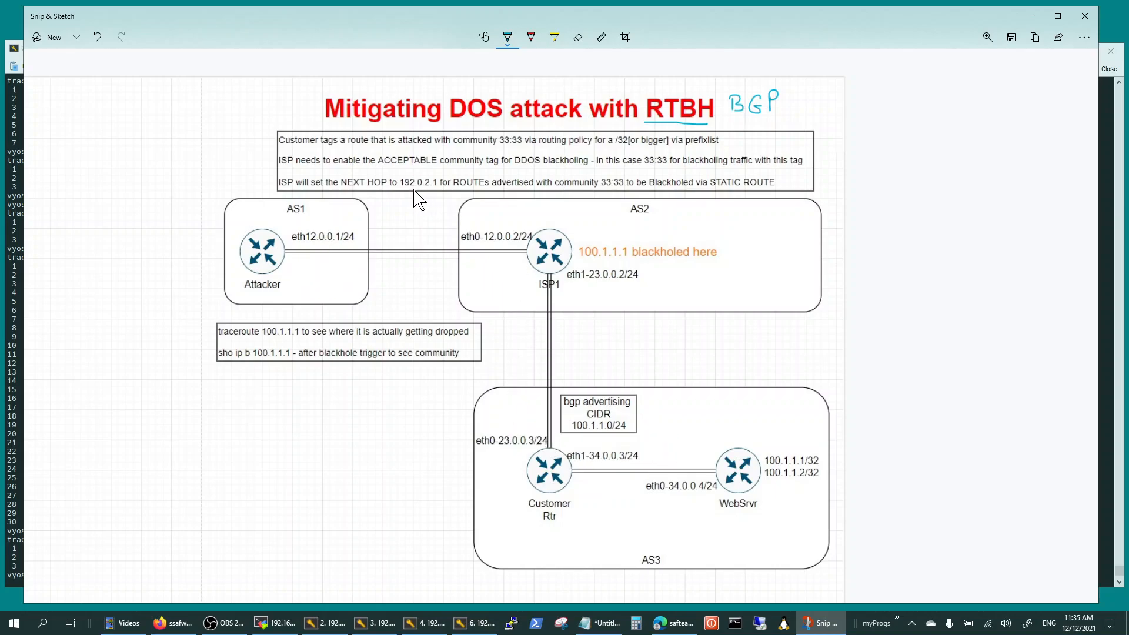
mouse_move(738, 474)
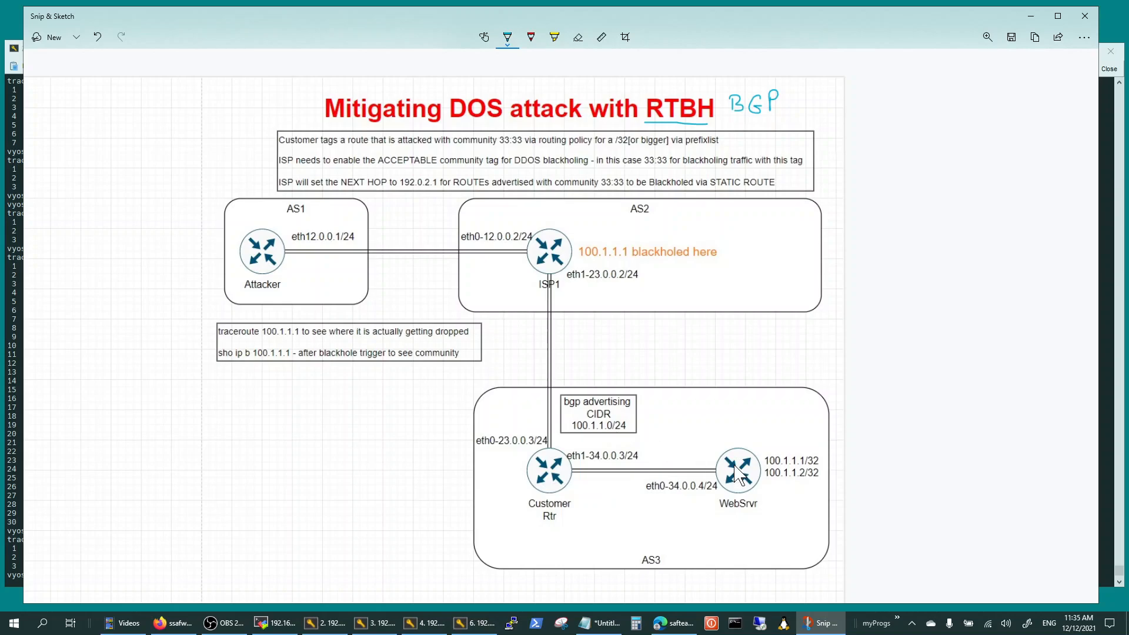
mouse_move(814, 441)
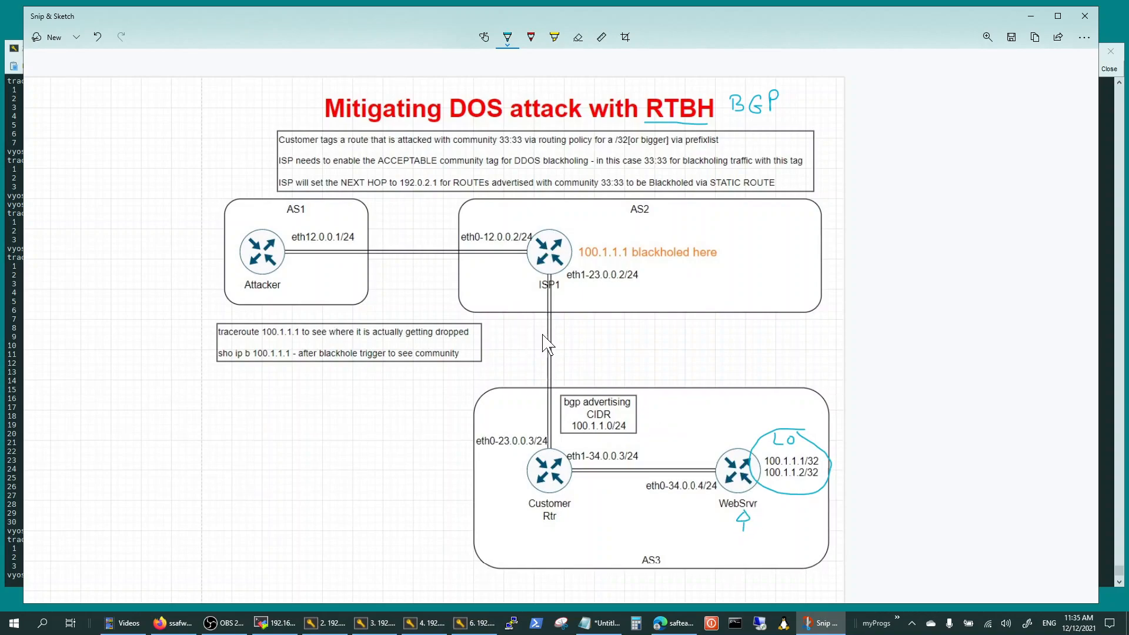
mouse_move(285, 275)
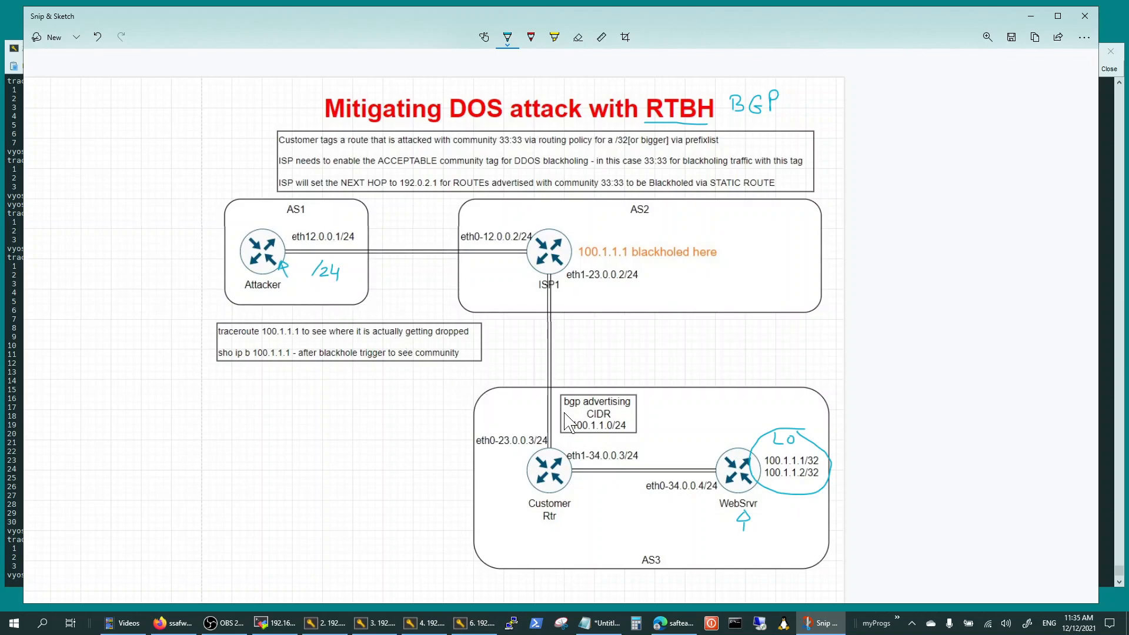
Circle WebSrvr's /32 loopbacks as Lo, write /24 by Attacker, and tick the bgp advertising box
drag(644, 363, 621, 400)
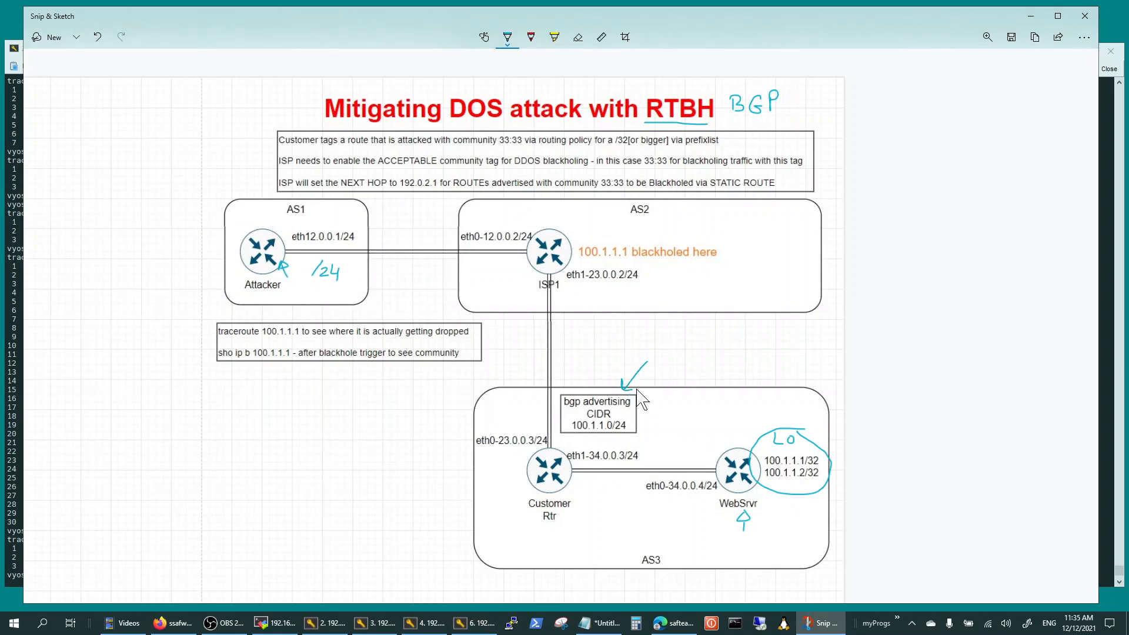
mouse_move(445, 312)
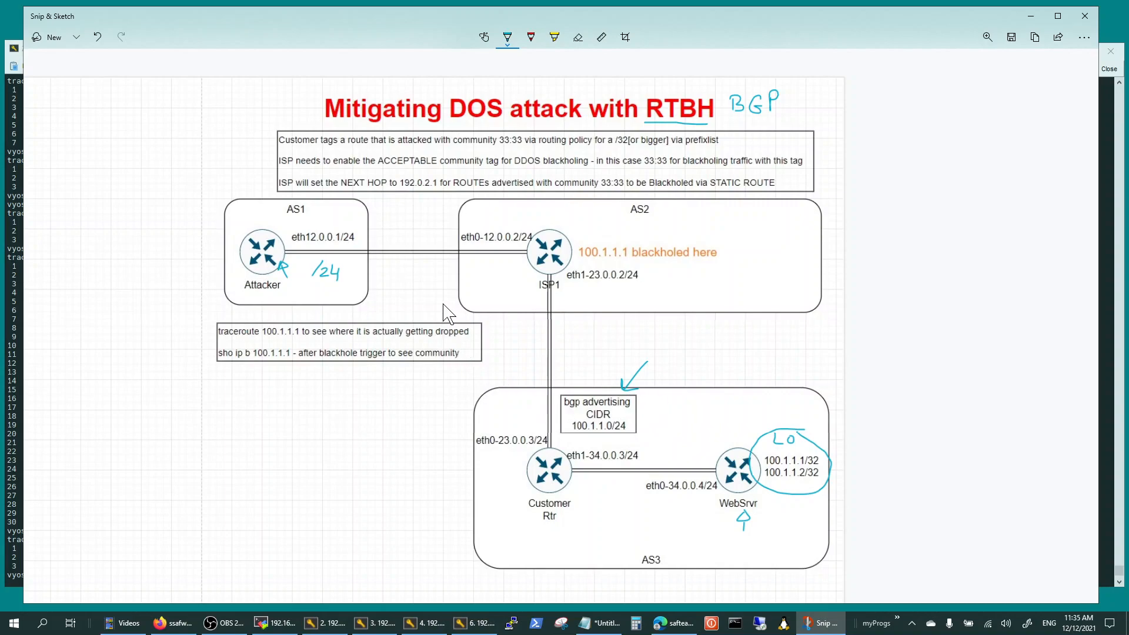
mouse_move(281, 262)
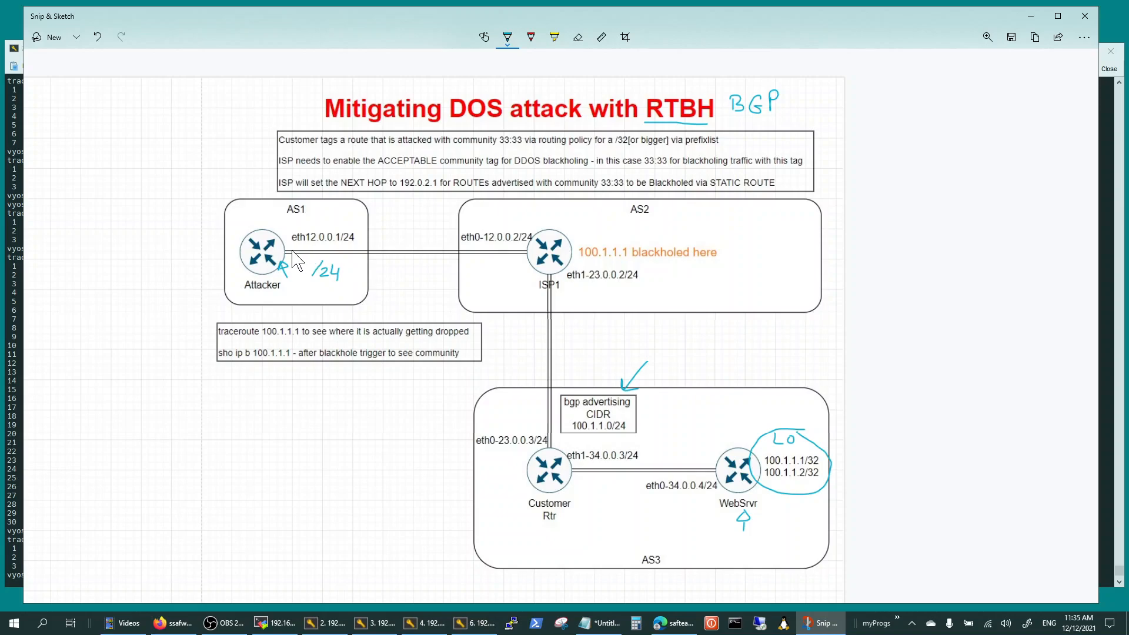
mouse_move(840, 489)
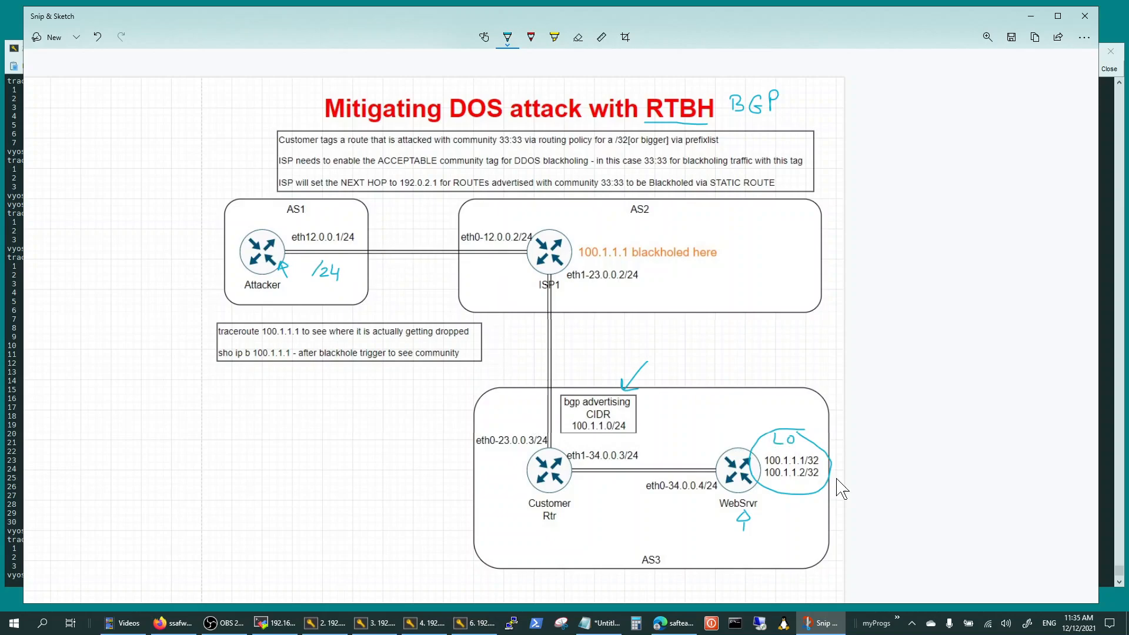
mouse_move(756, 458)
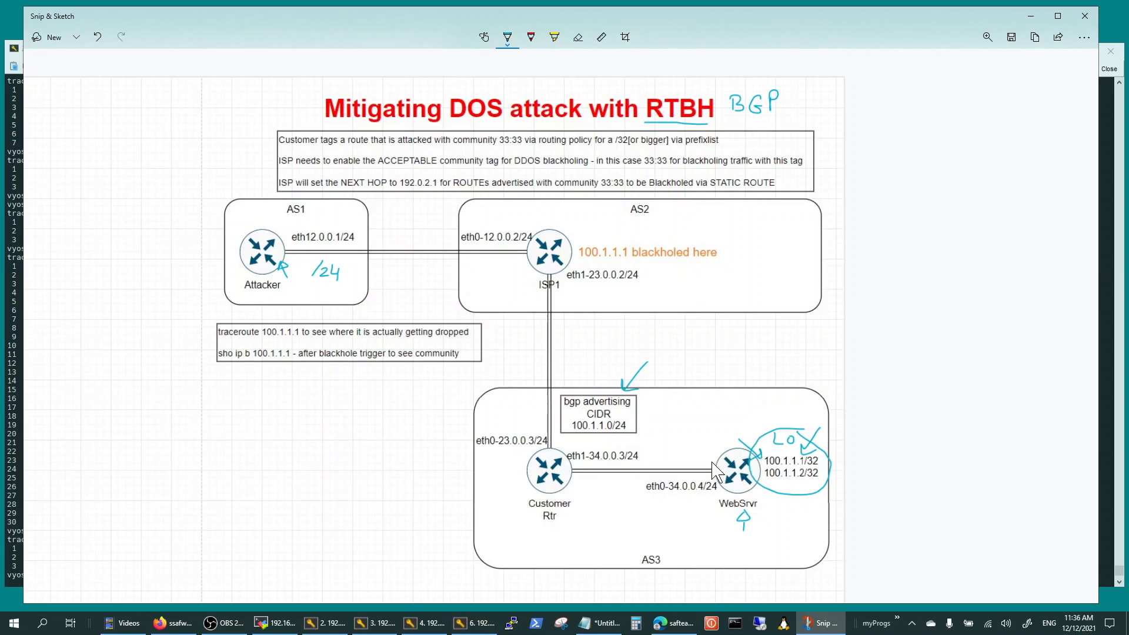
mouse_move(580, 485)
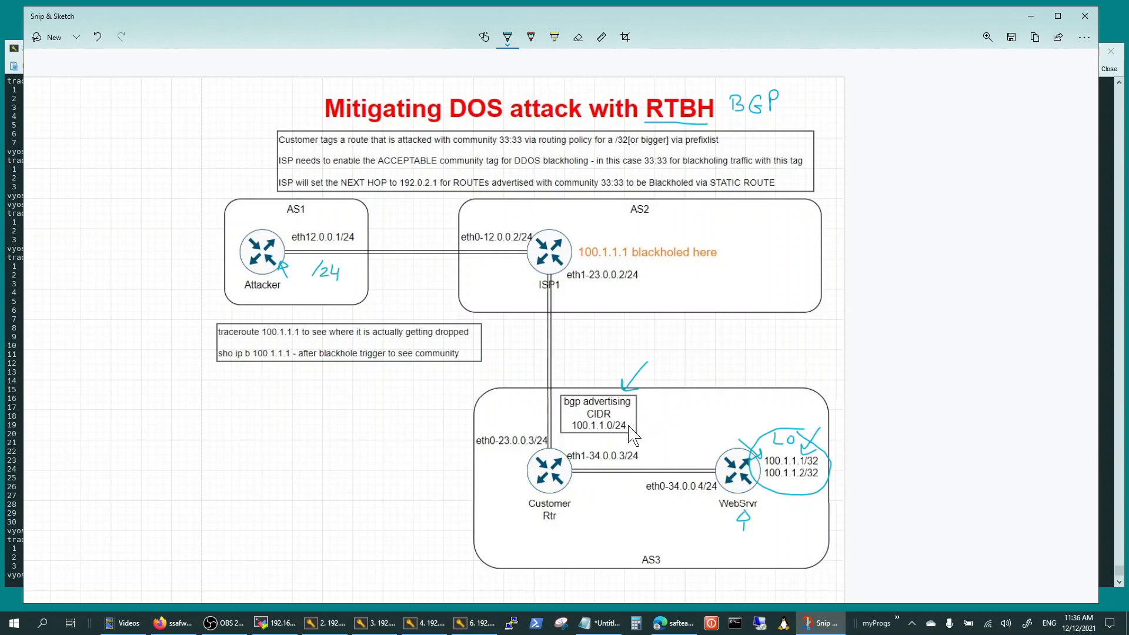
mouse_move(653, 426)
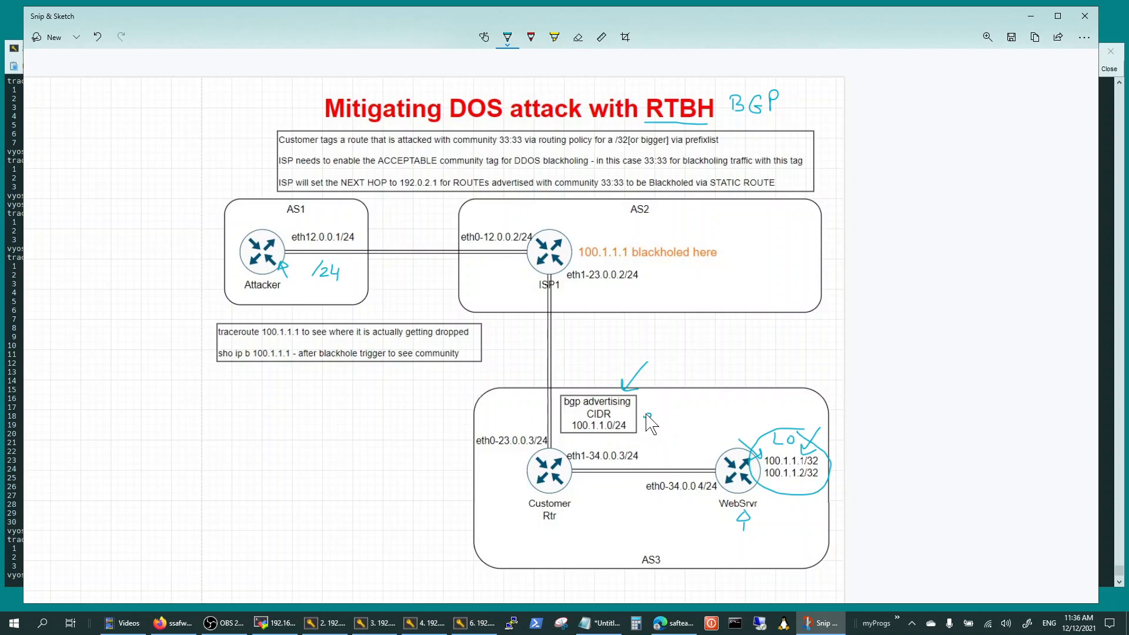
Sketch traffic paths from Attacker through AS3 and Customer Rtr to WebSrvr and up to ISP1
drag(644, 418, 658, 421)
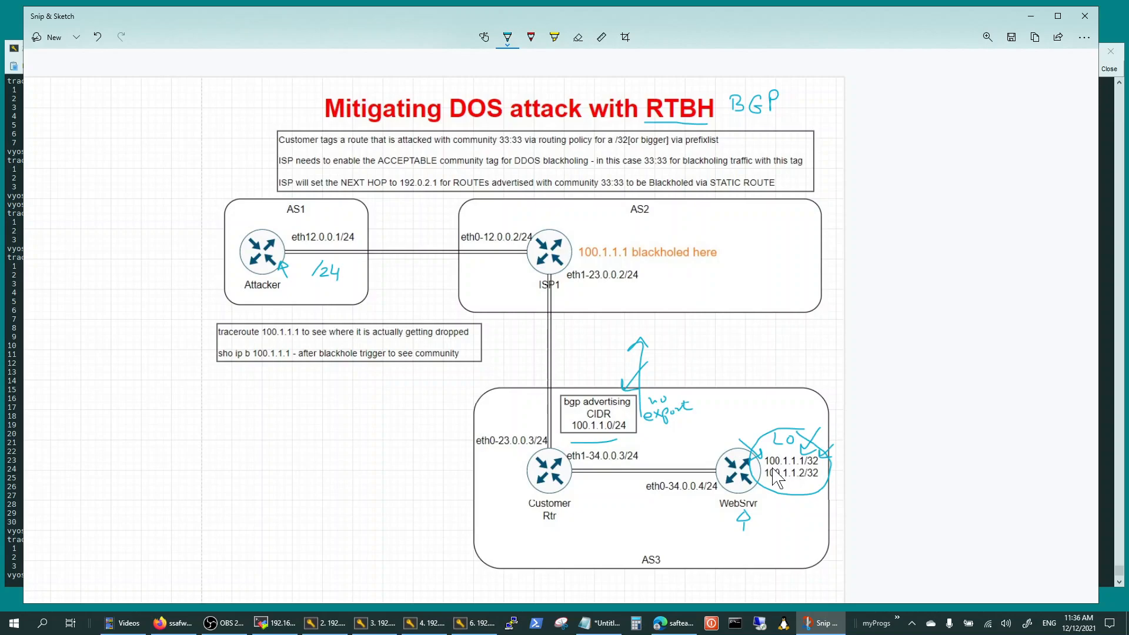
mouse_move(543, 374)
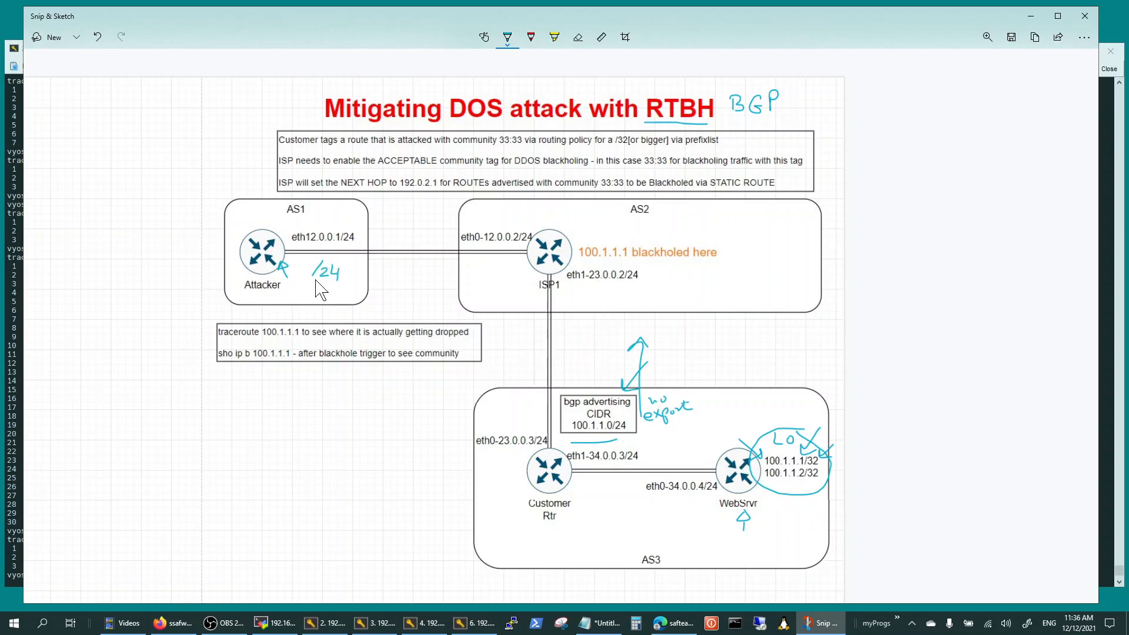
drag(310, 280, 493, 316)
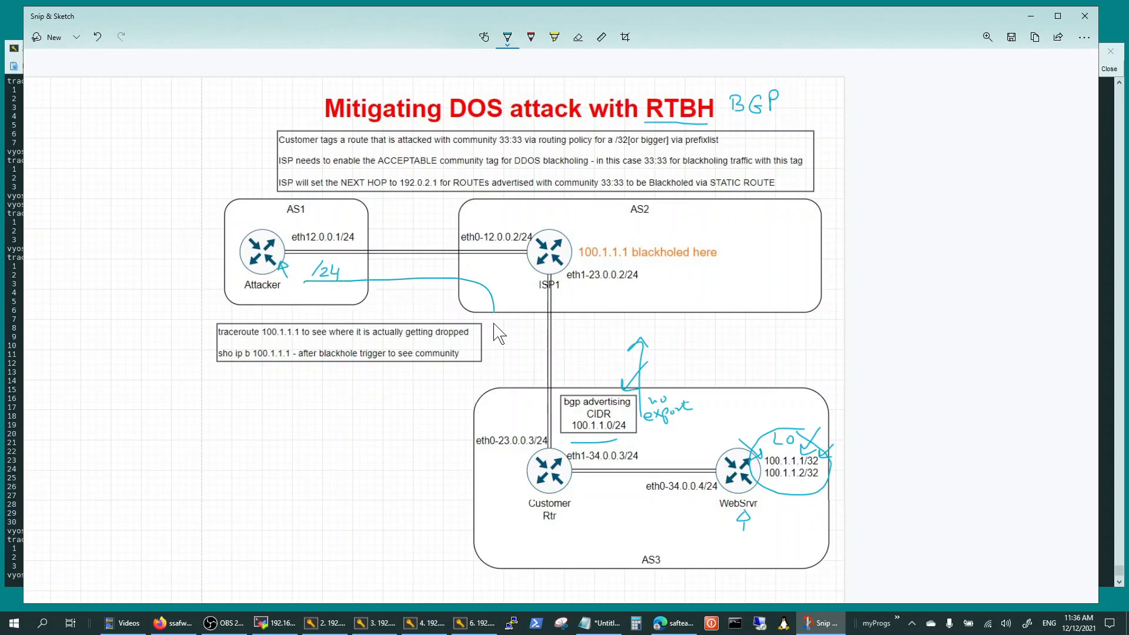
drag(496, 302, 712, 446)
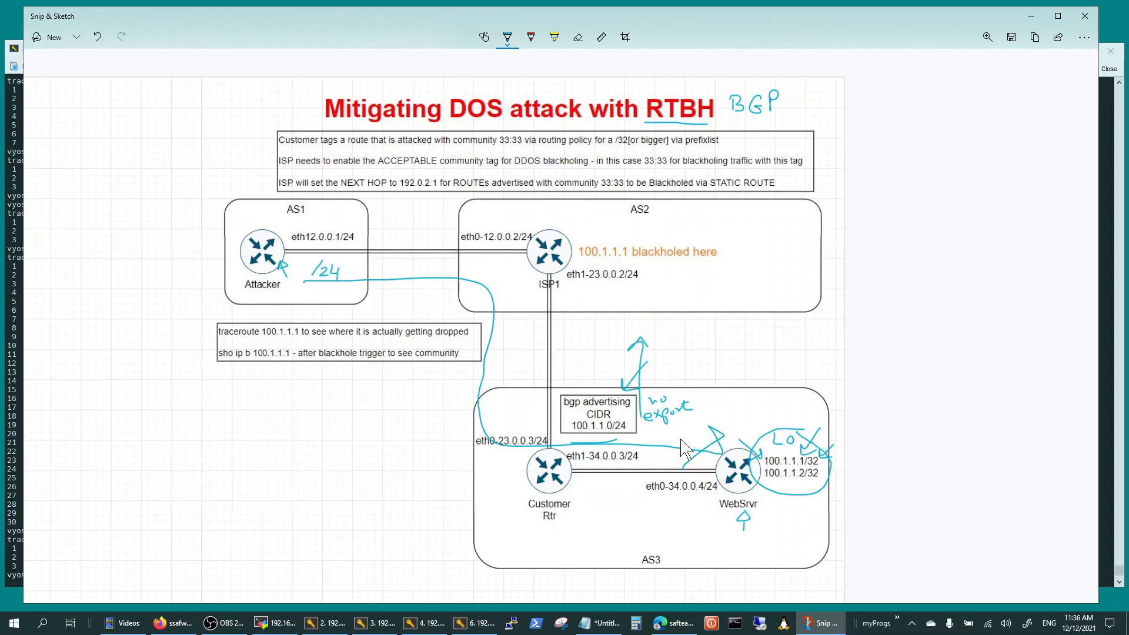
mouse_move(292, 270)
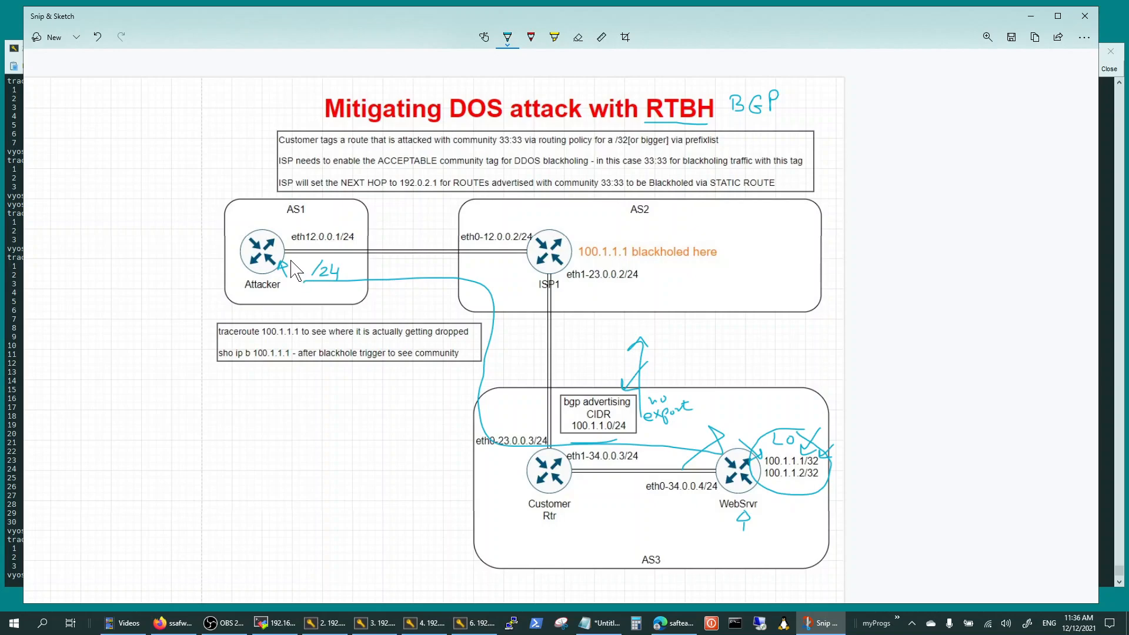
mouse_move(292, 265)
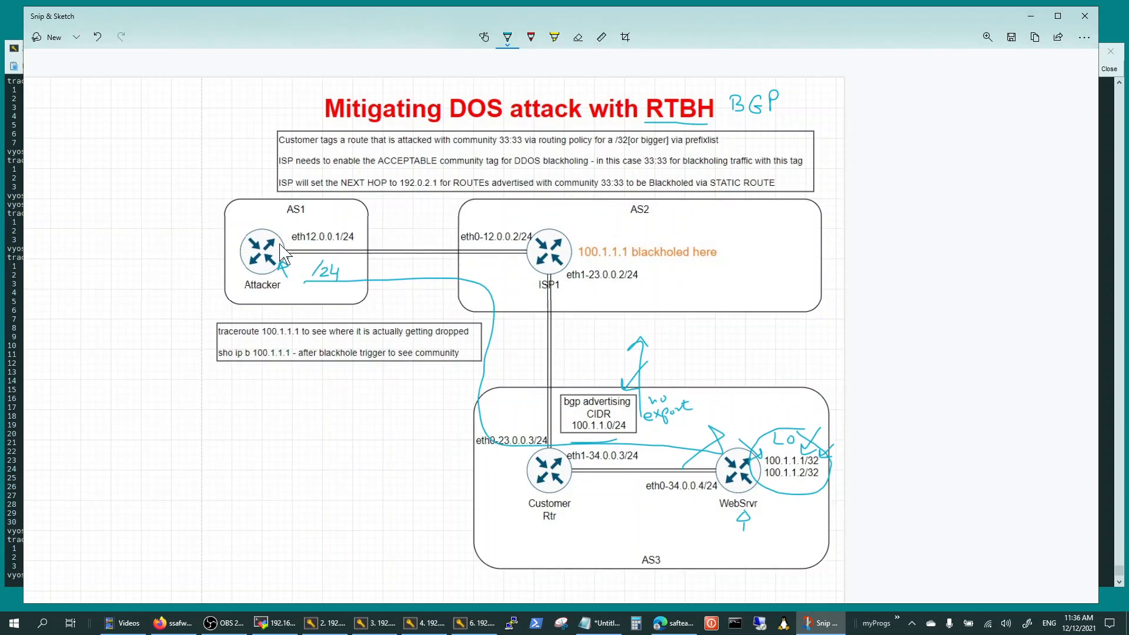
drag(284, 261, 533, 410)
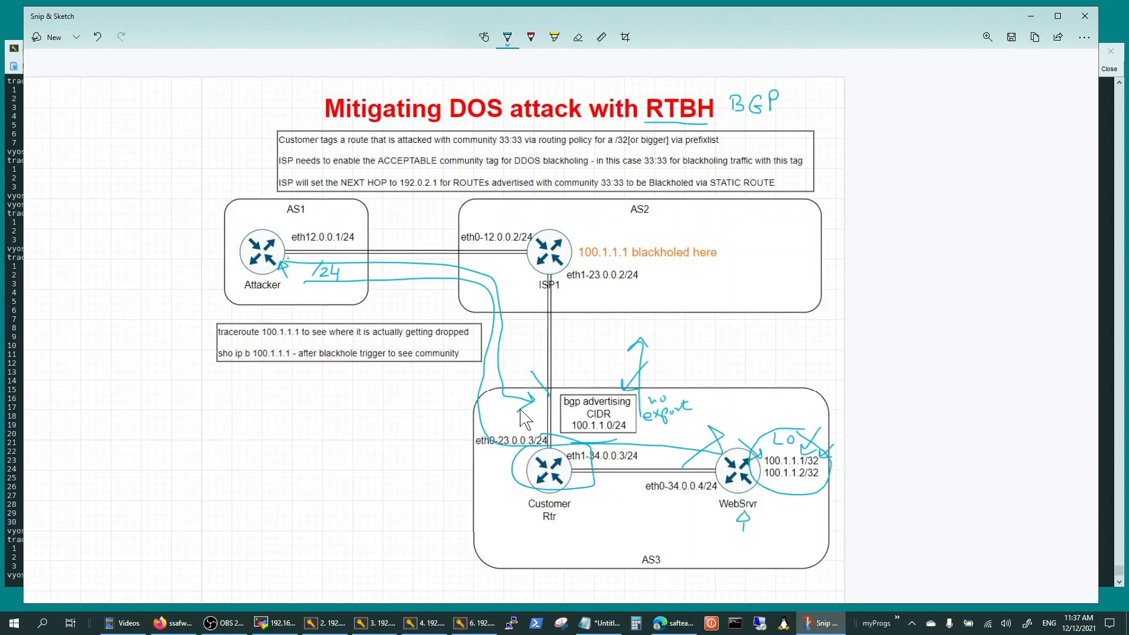
mouse_move(515, 451)
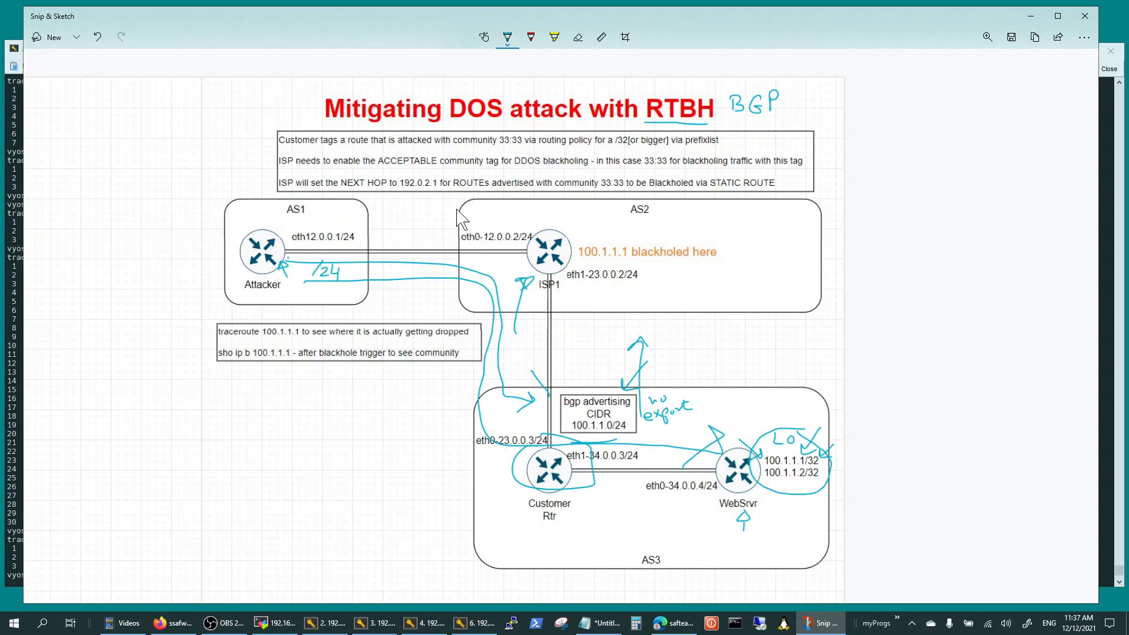
drag(451, 197, 511, 231)
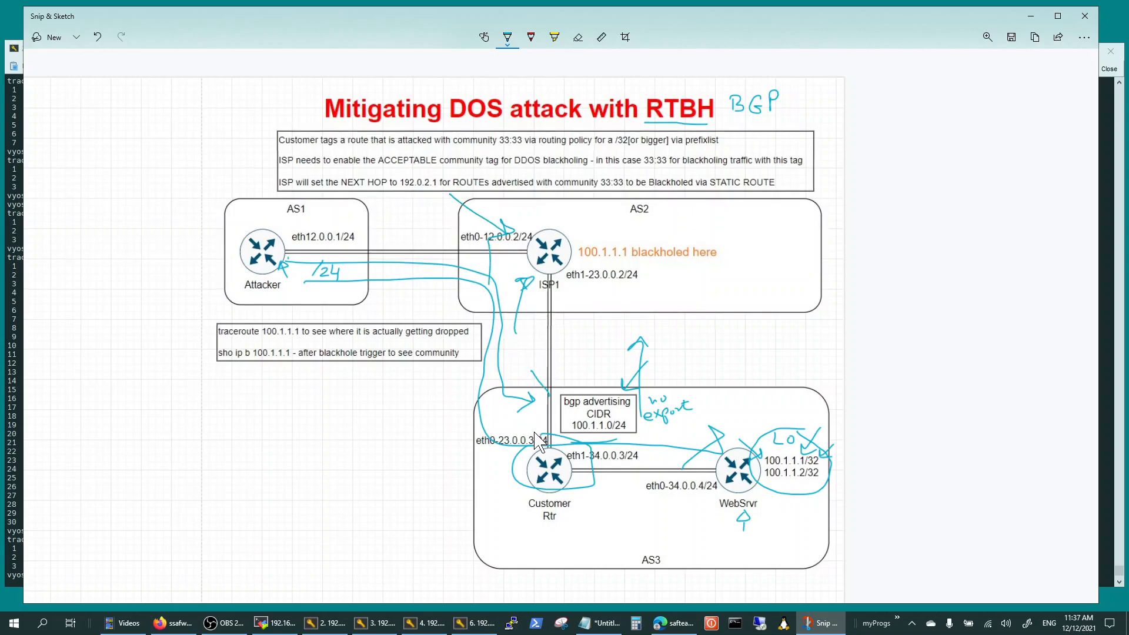
mouse_move(546, 143)
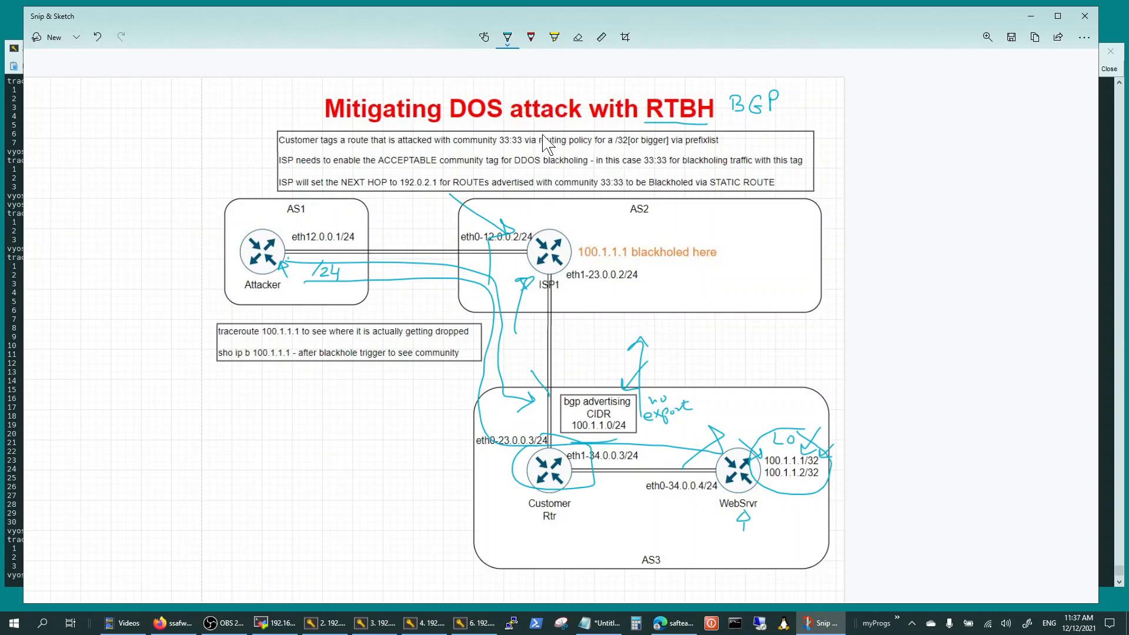
Clear all earlier ink, then underline 'tags a route' and the community 33:33 in the note
click(576, 36)
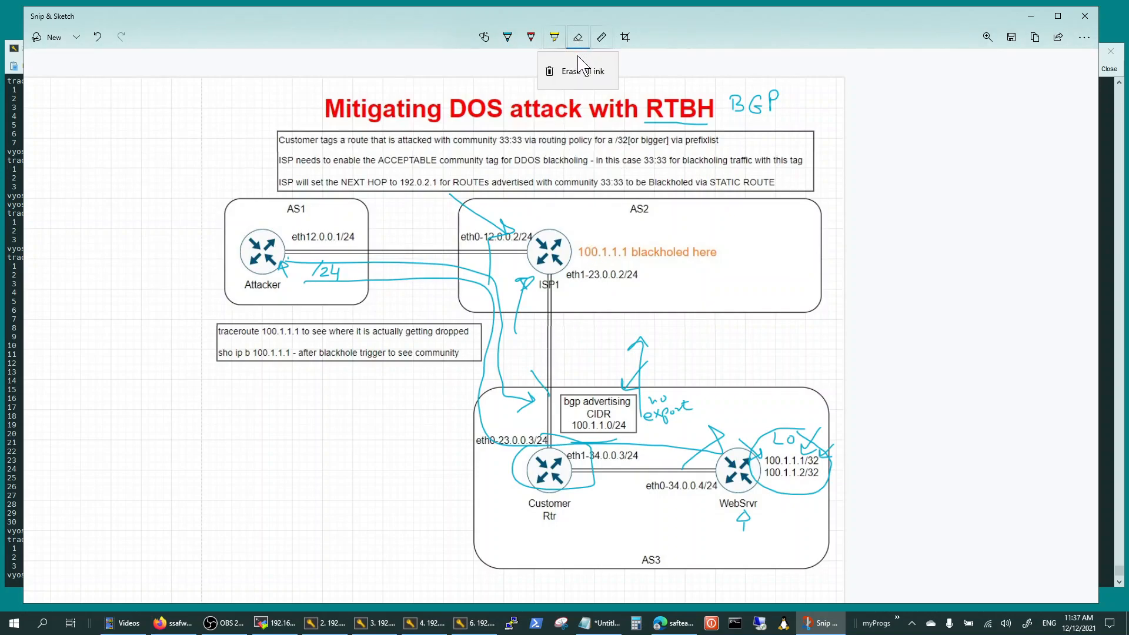
click(583, 70)
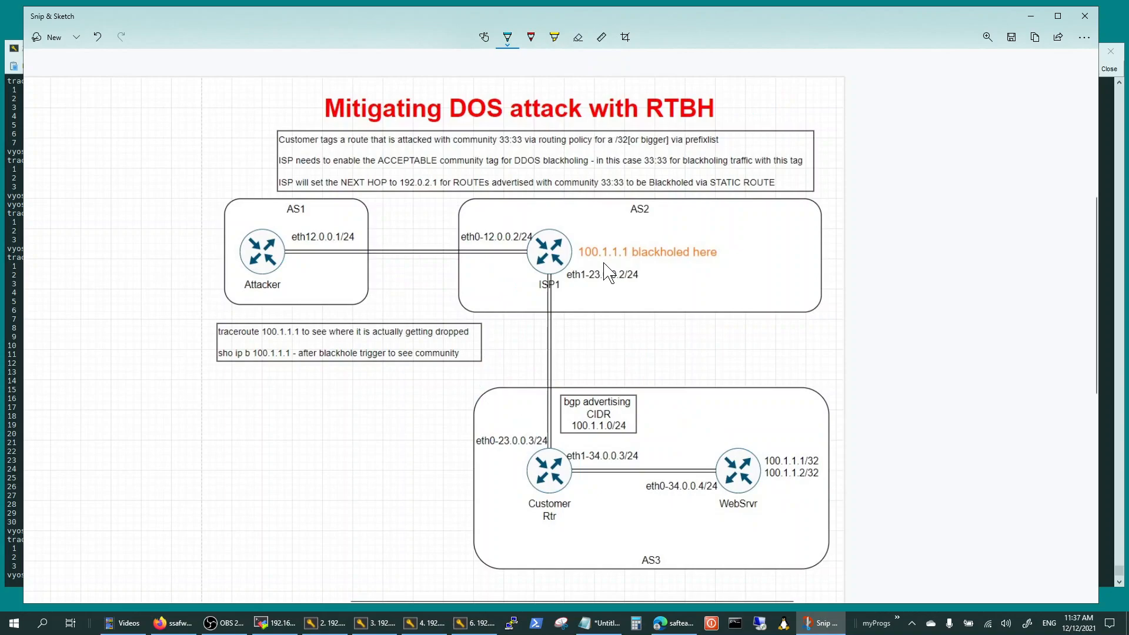
mouse_move(540, 197)
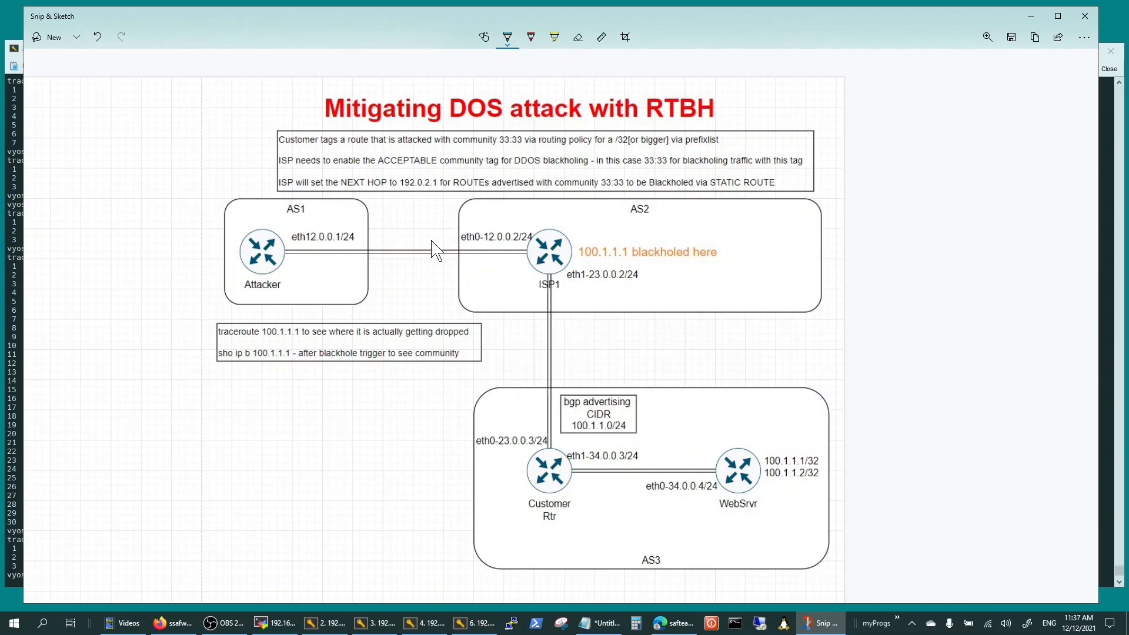
mouse_move(302, 152)
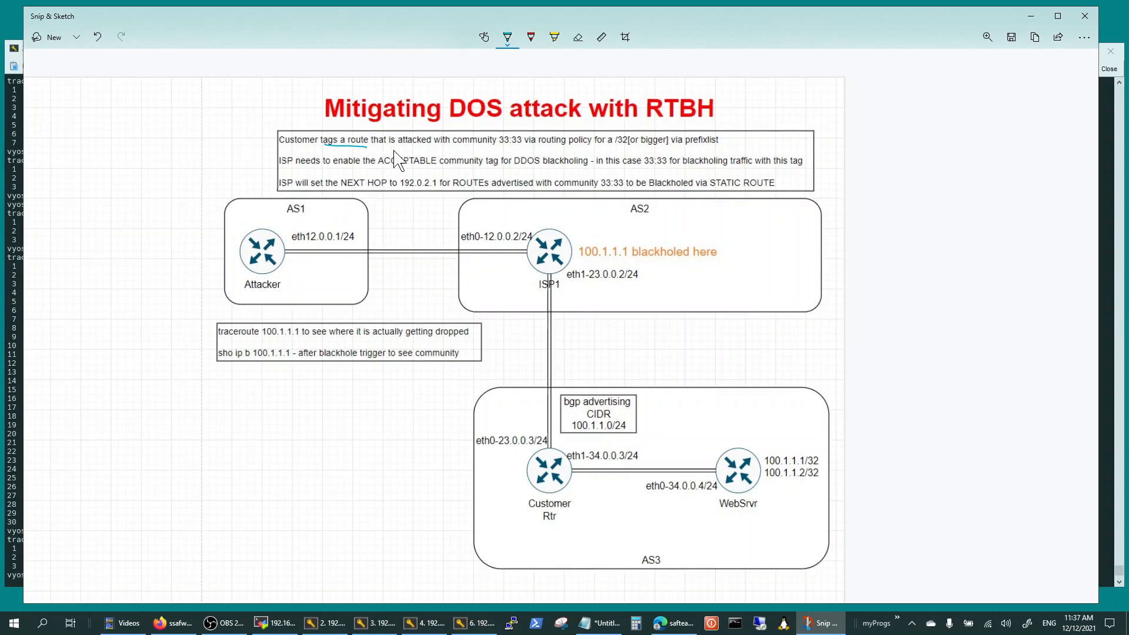
drag(482, 150, 520, 150)
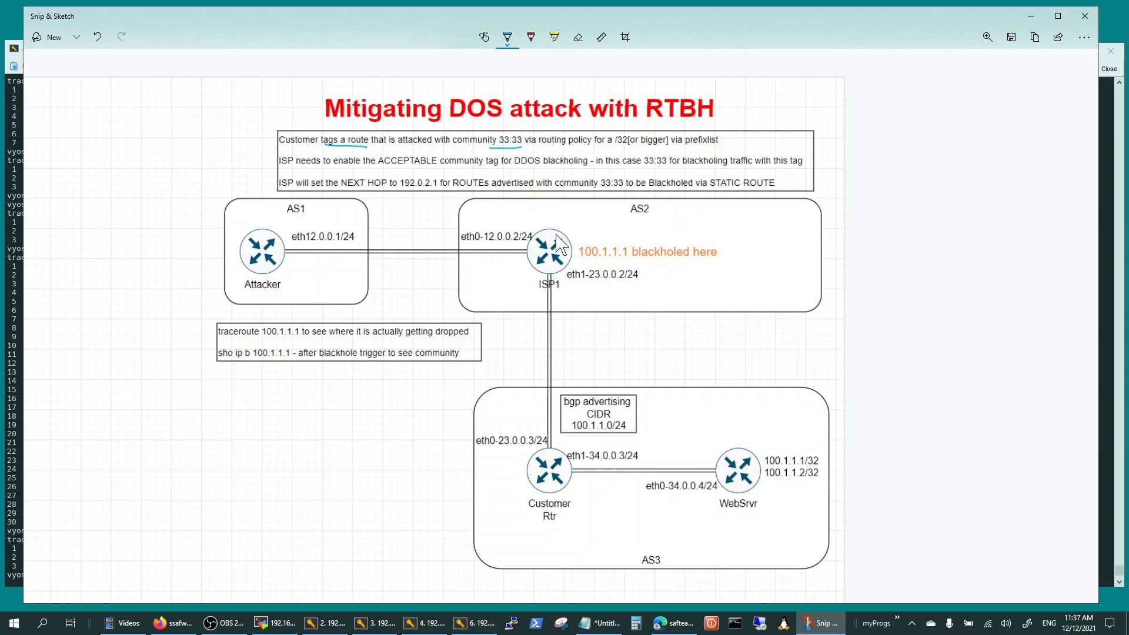
mouse_move(550, 152)
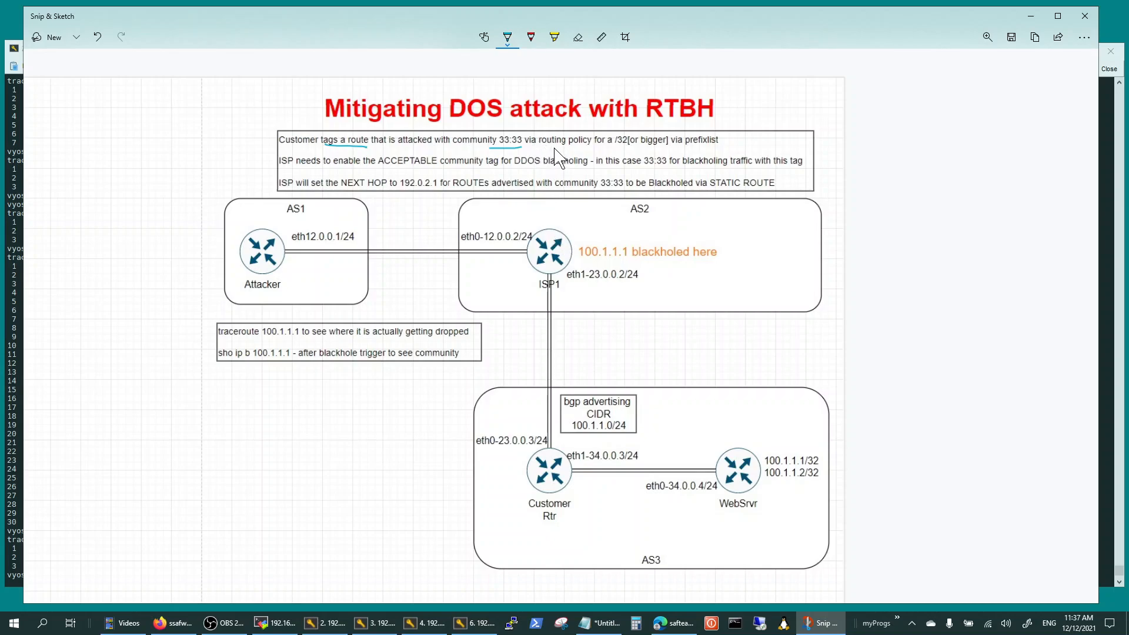
Draw traffic arrows between Attacker, ISP1 and Customer Rtr, marking the eth0-23 interface
drag(513, 397, 536, 432)
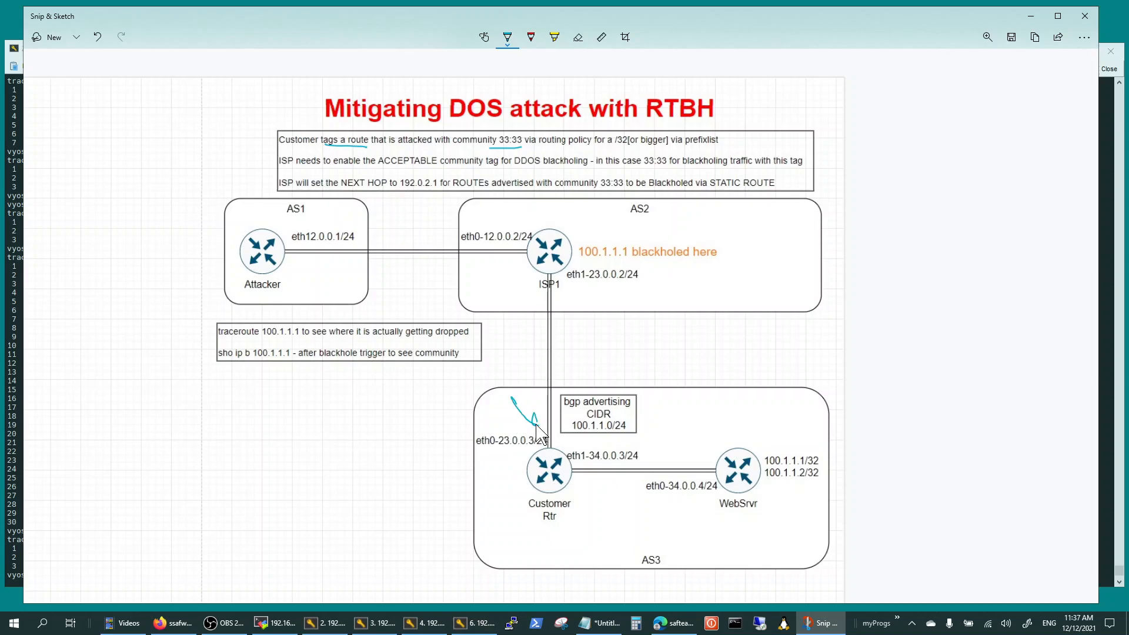
drag(529, 431, 576, 325)
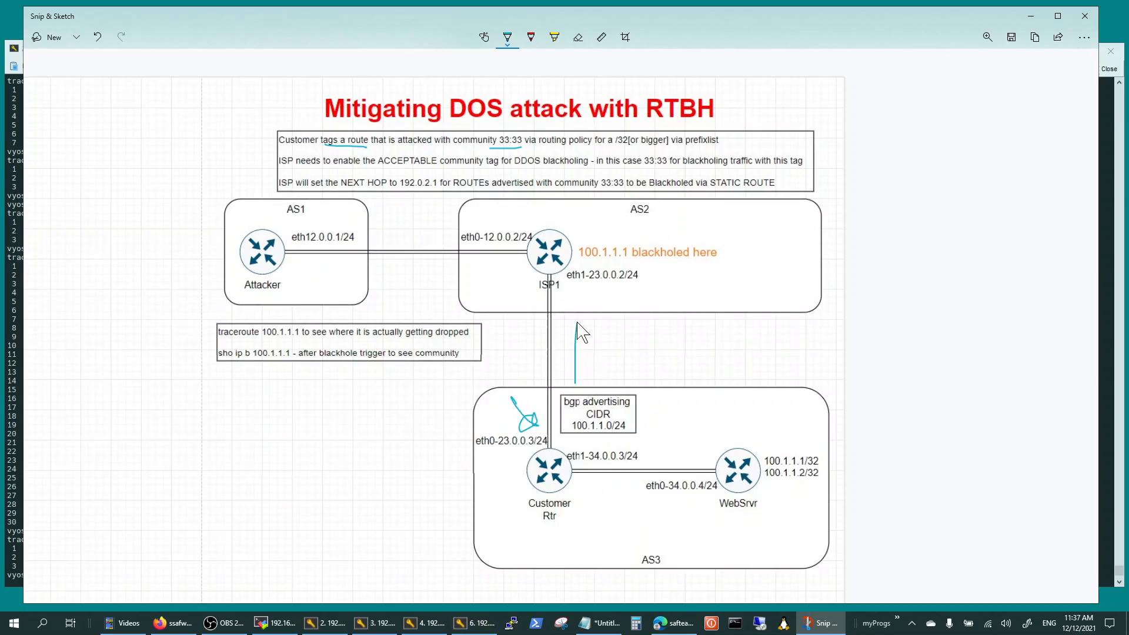
drag(576, 367, 569, 325)
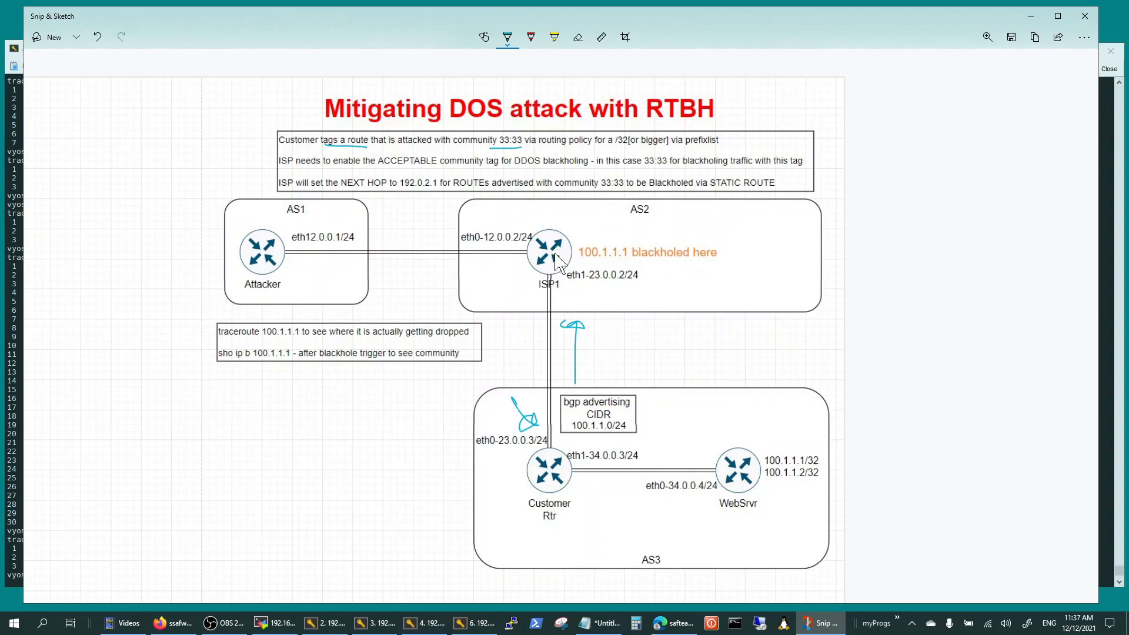
mouse_move(509, 279)
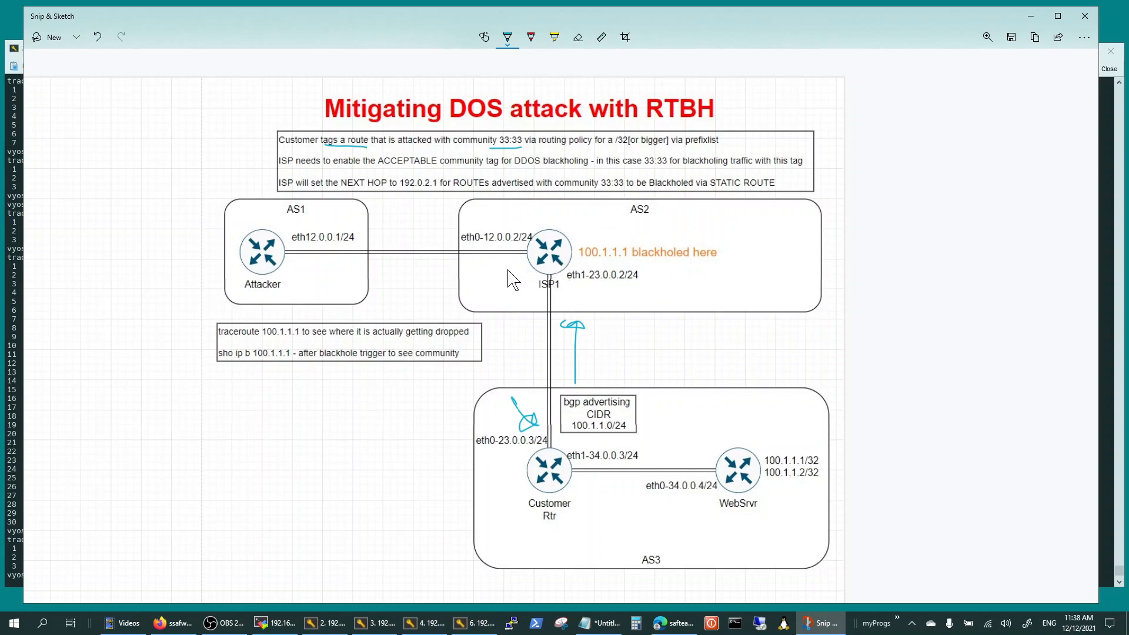
drag(434, 299, 511, 268)
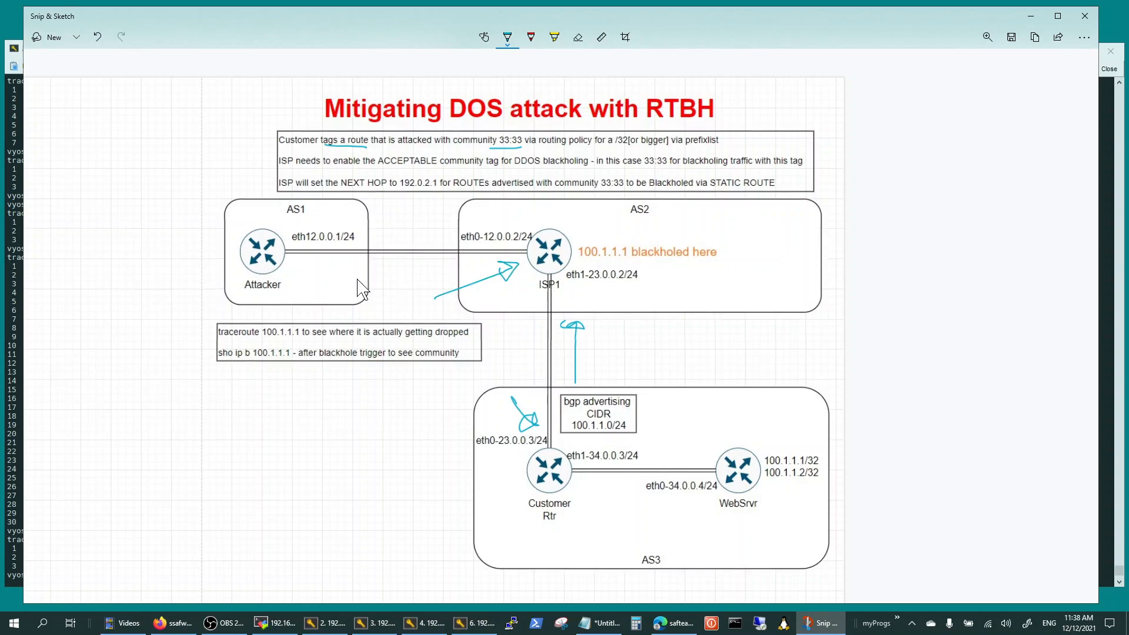
drag(353, 275, 493, 374)
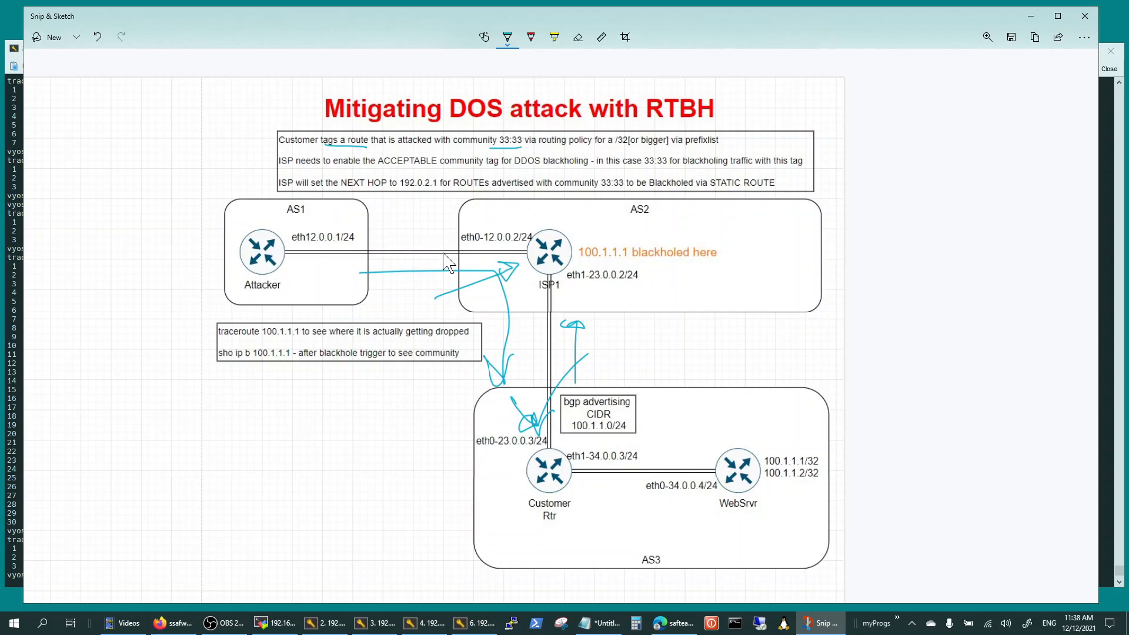
mouse_move(423, 255)
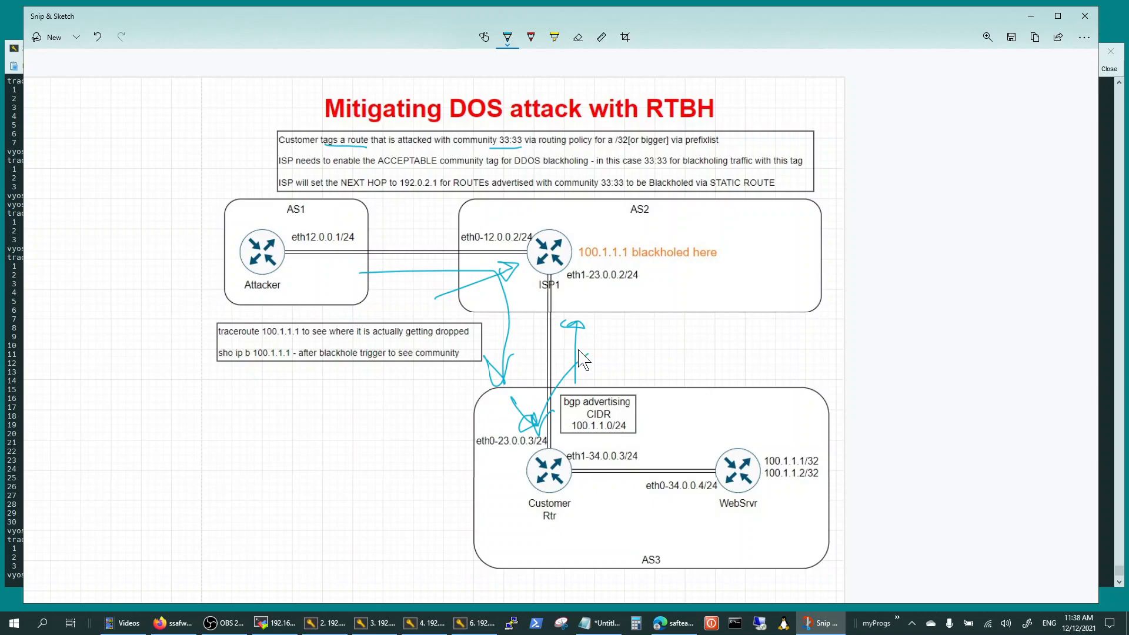
mouse_move(612, 406)
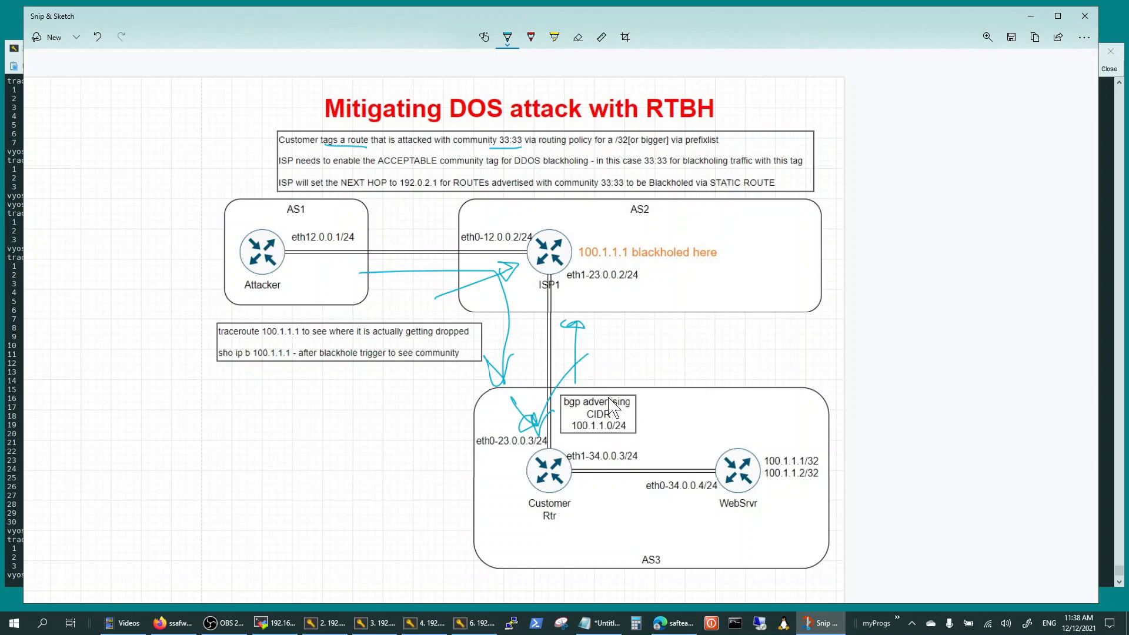
Circle the bgp advertising CIDR box, point at WebSrvr's 100.1.1.x addresses, and circle next hop 192.0.2.1
drag(611, 374, 617, 328)
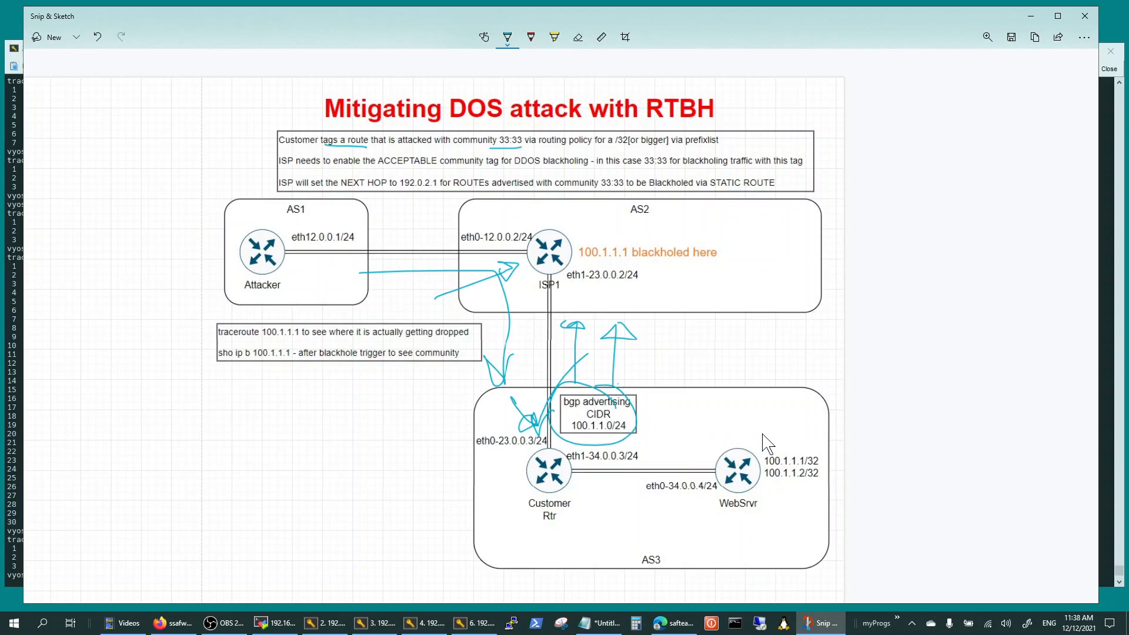
mouse_move(797, 445)
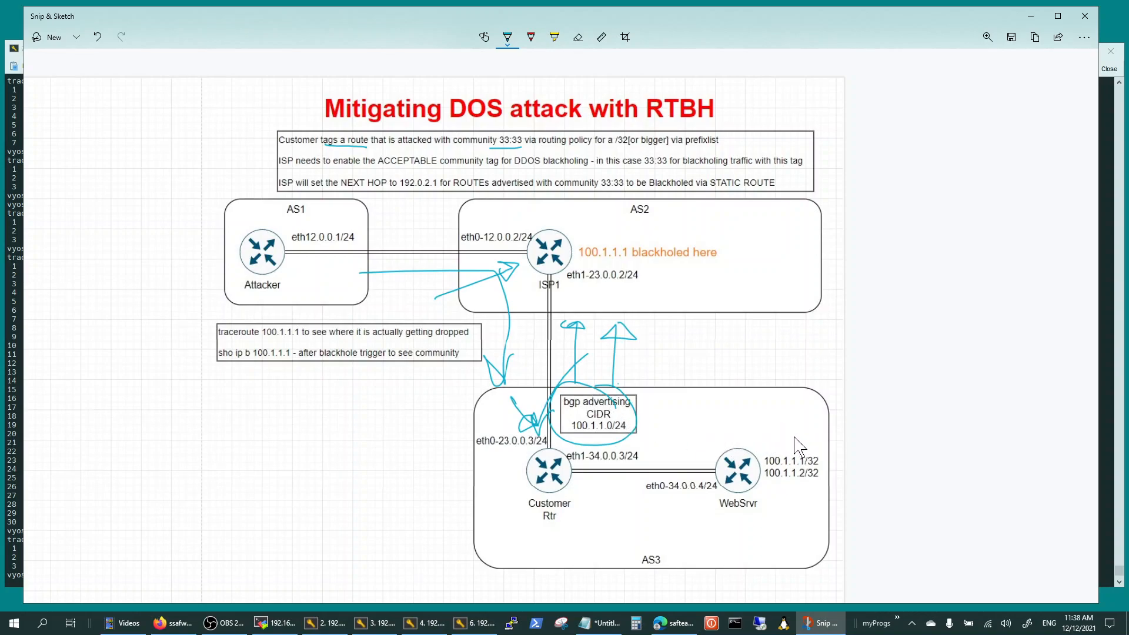
drag(748, 420, 770, 447)
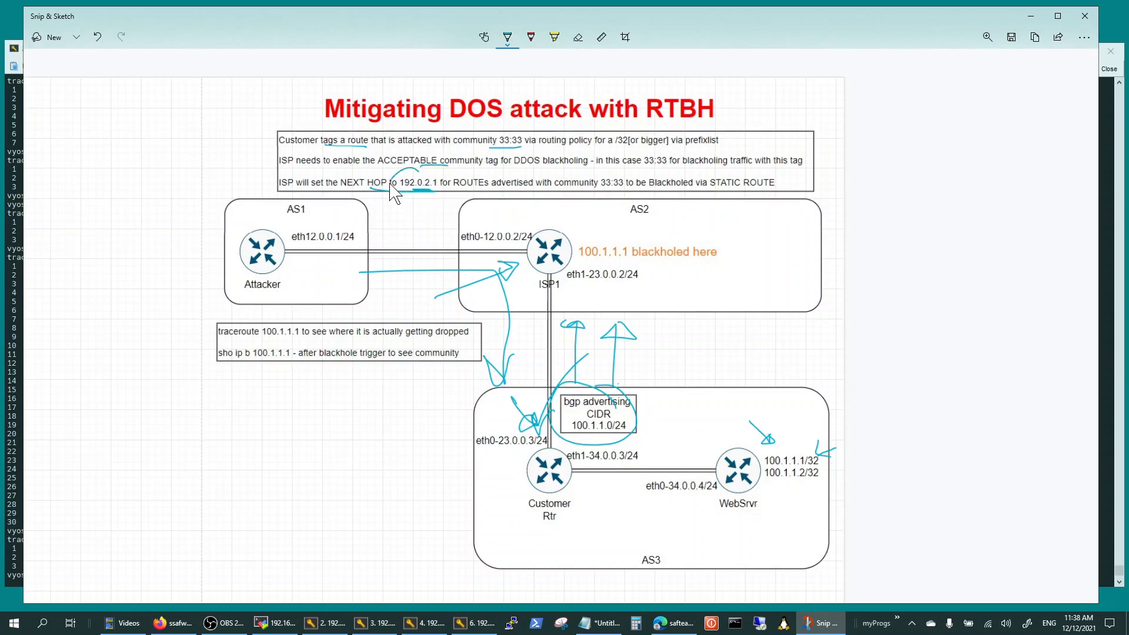
drag(393, 194, 444, 183)
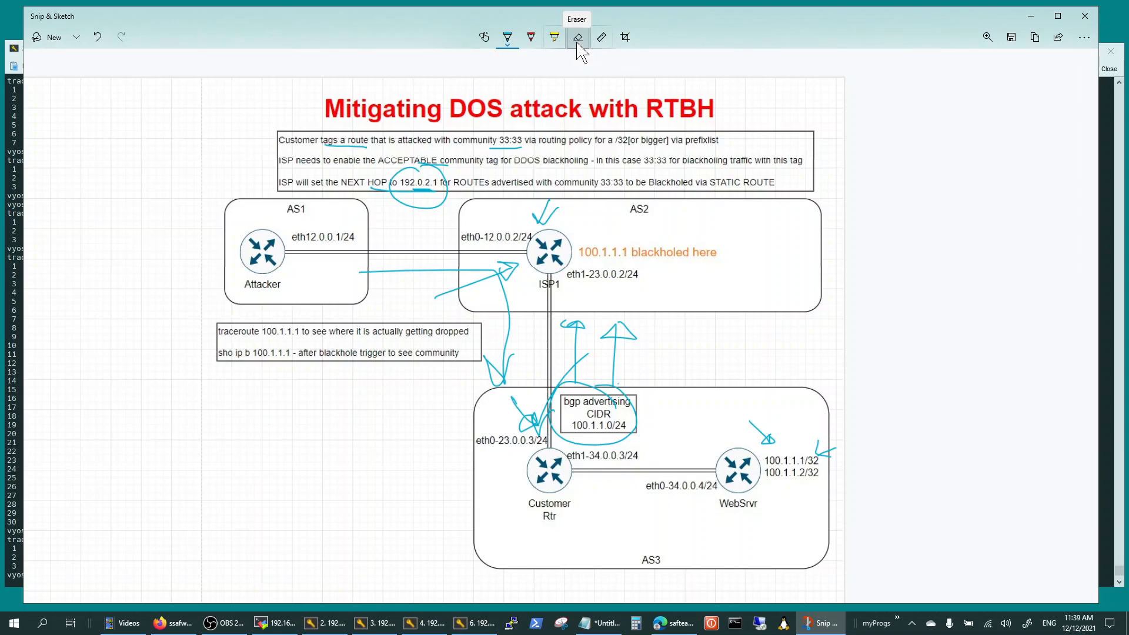
Erase all ink from the diagram and draw a fresh arrow pointing at ISP1
click(577, 36)
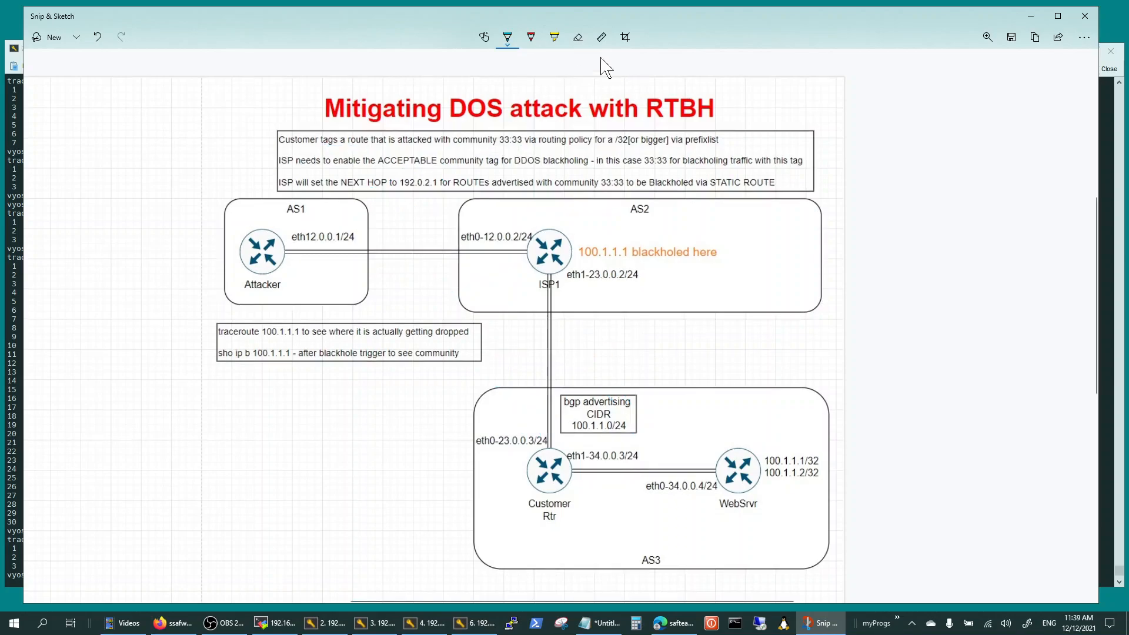
drag(468, 291, 525, 278)
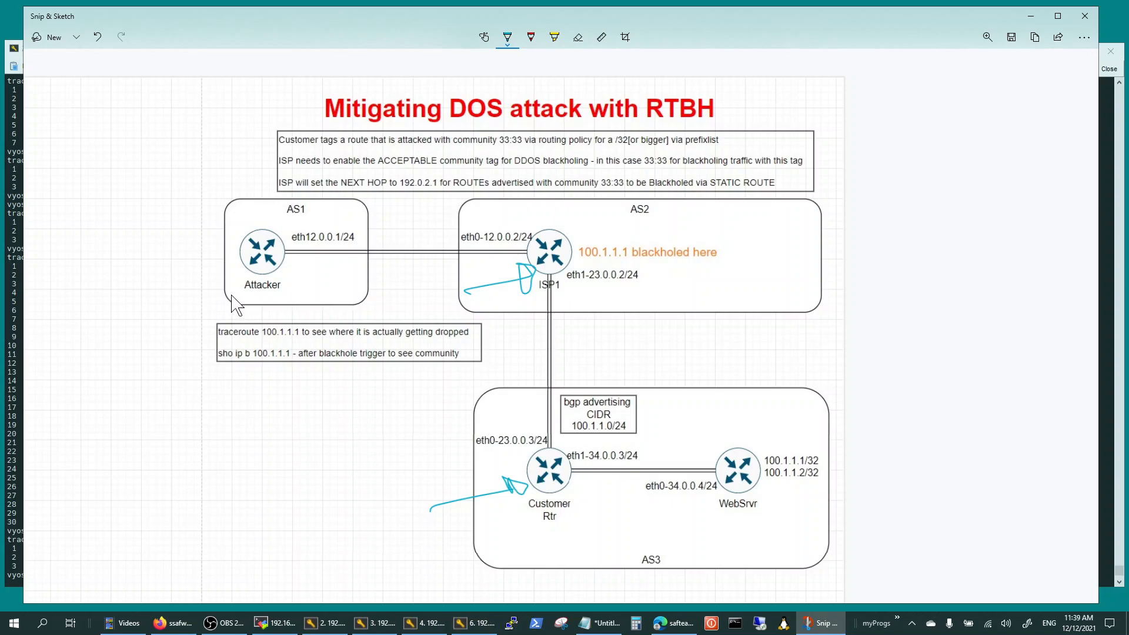
mouse_move(310, 319)
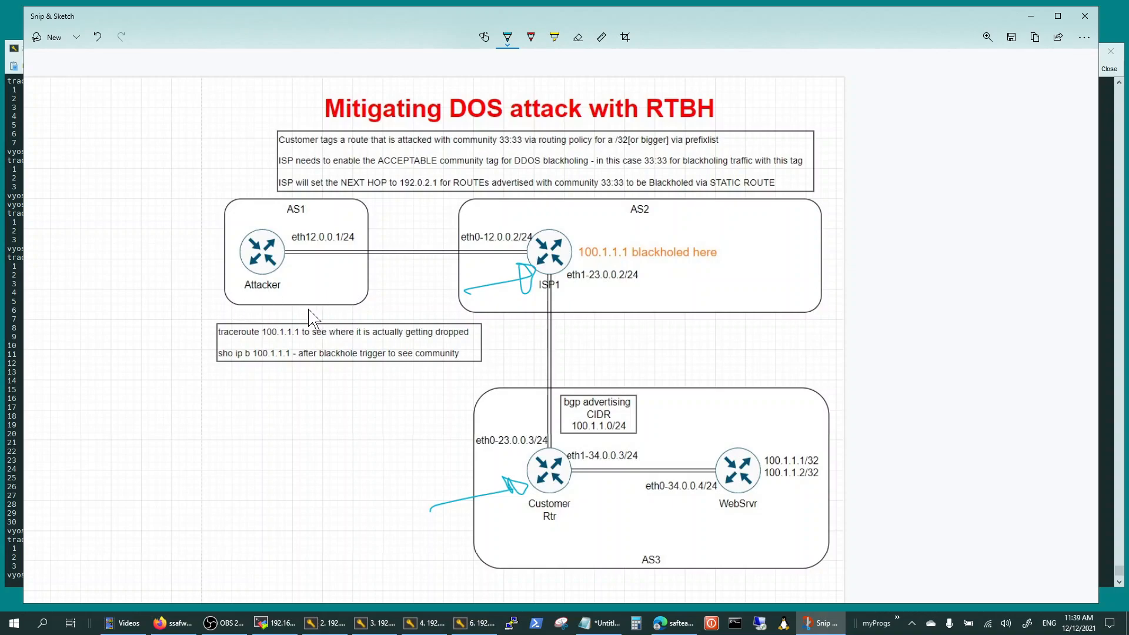
mouse_move(33, 339)
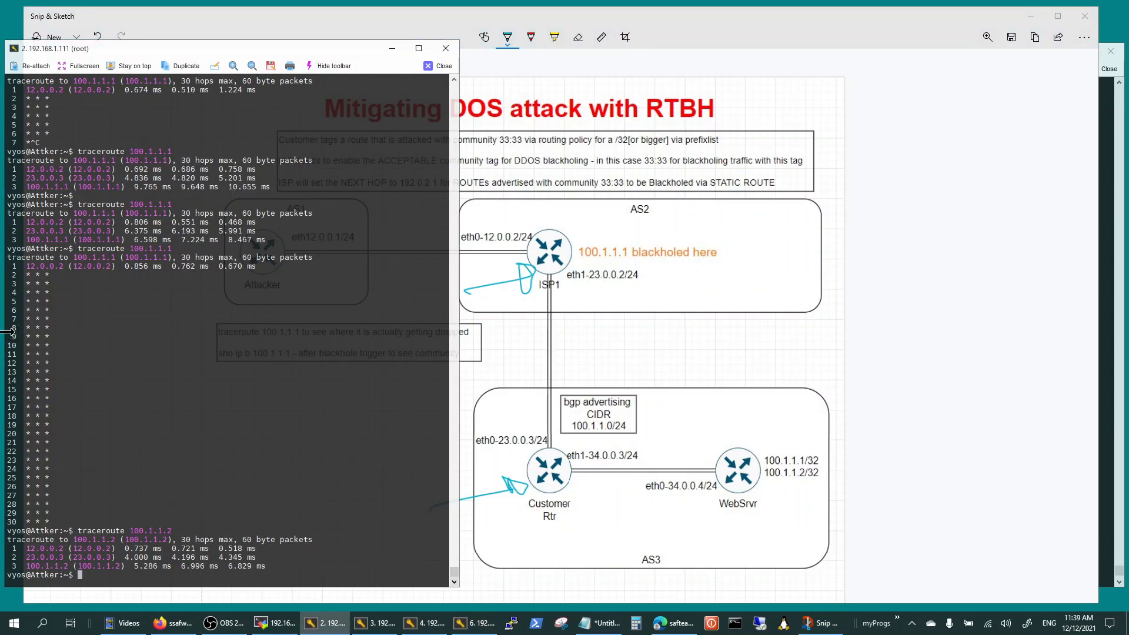
Run traceroute 100.1.1.2 from Attacker, then bring up the Customer Rtr terminal
text(traceroute 100.1.1.2)
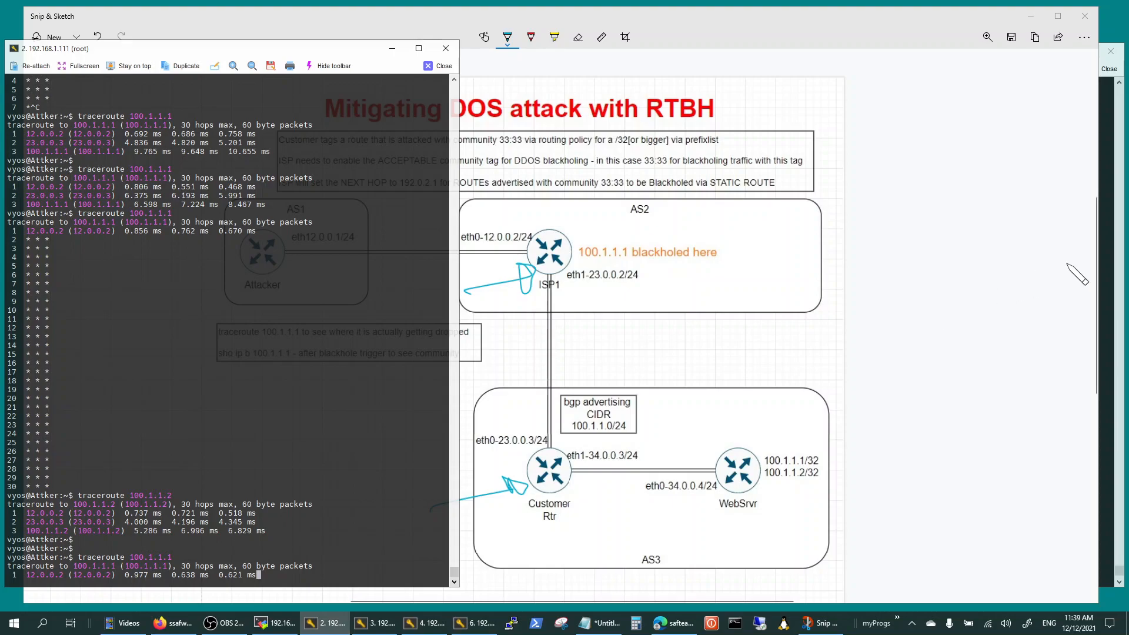
click(426, 624)
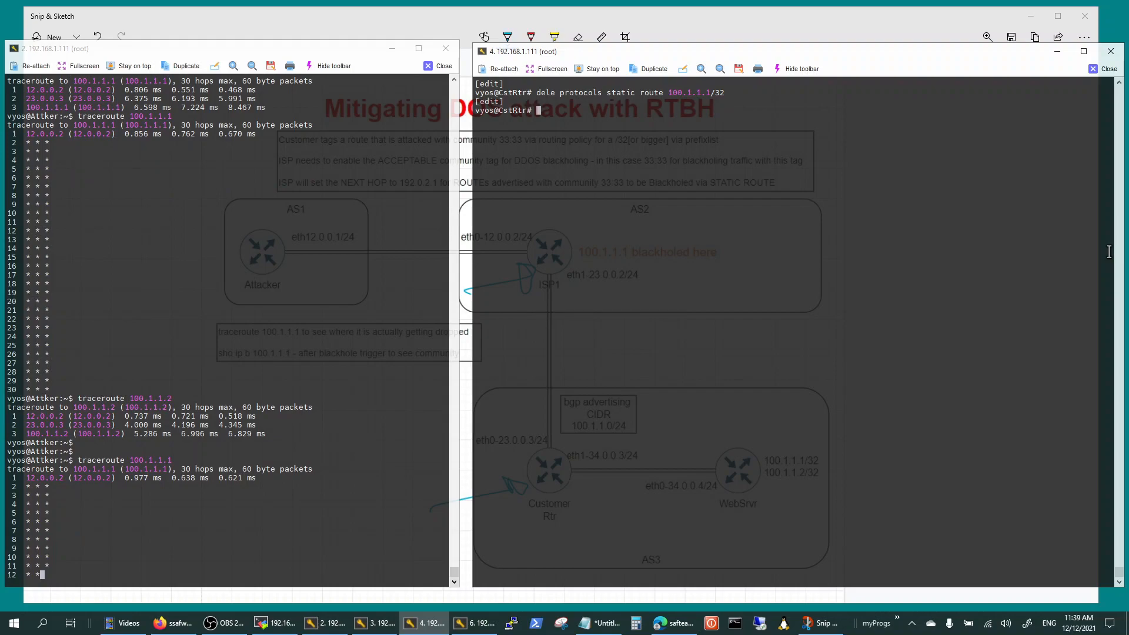
Delete CstRtr's 100.1.1.1/32 static route, rerun Attacker's traceroute to 100.1.1.2, and begin the blackhole route command
text(dele protocols static route 100.1.1.1/32)
text(commi)
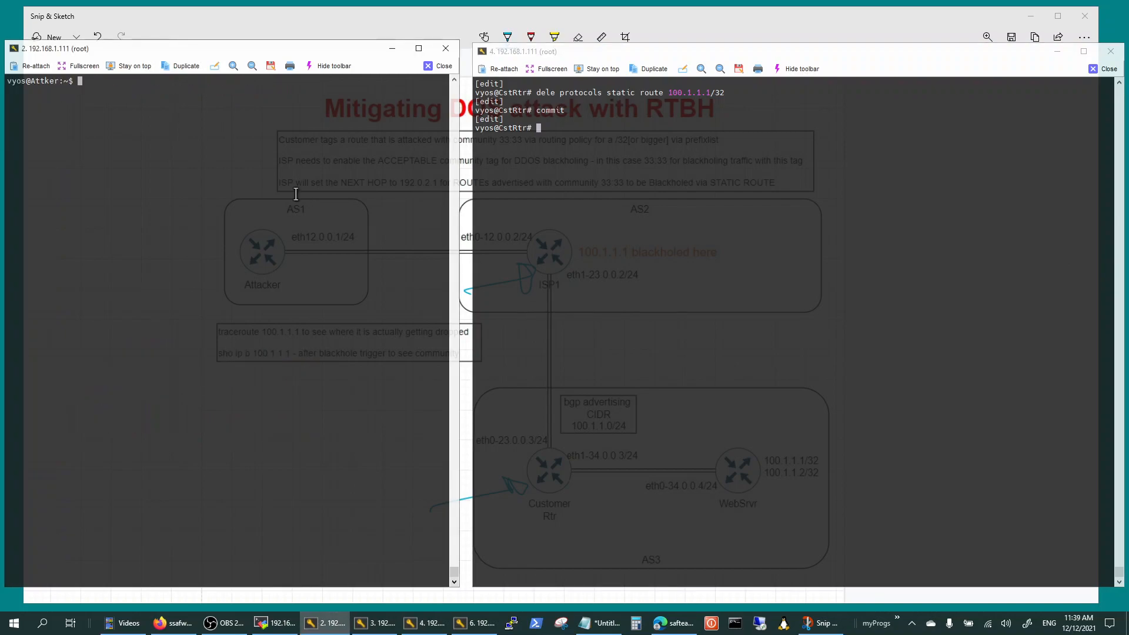
text(traceroute 100.1.1.2)
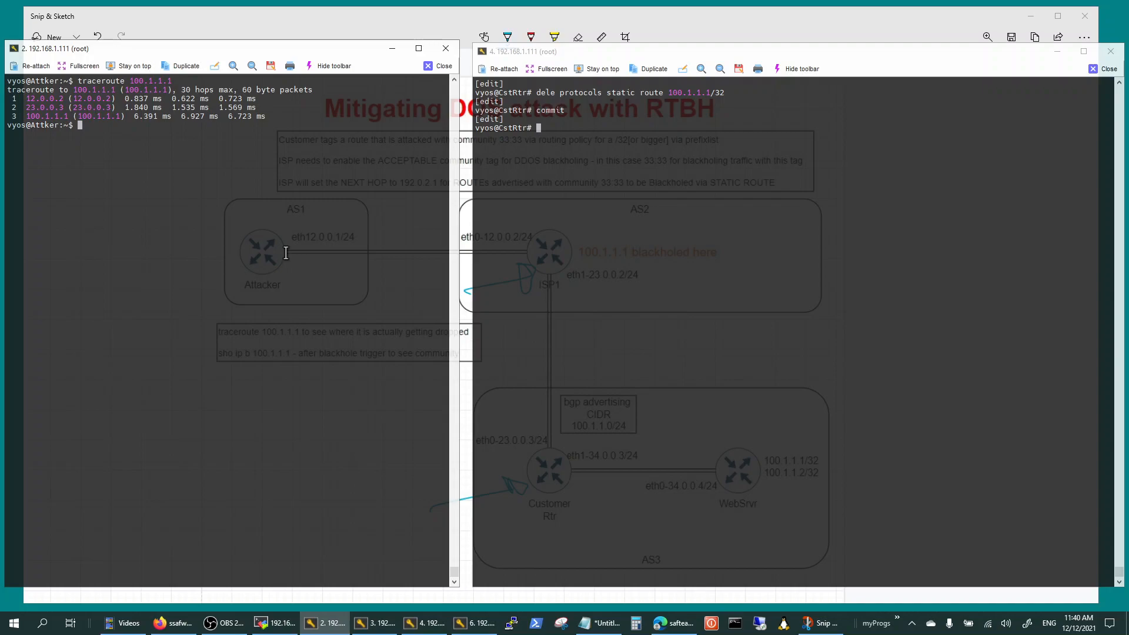
text(traceroute 100.1.1.2)
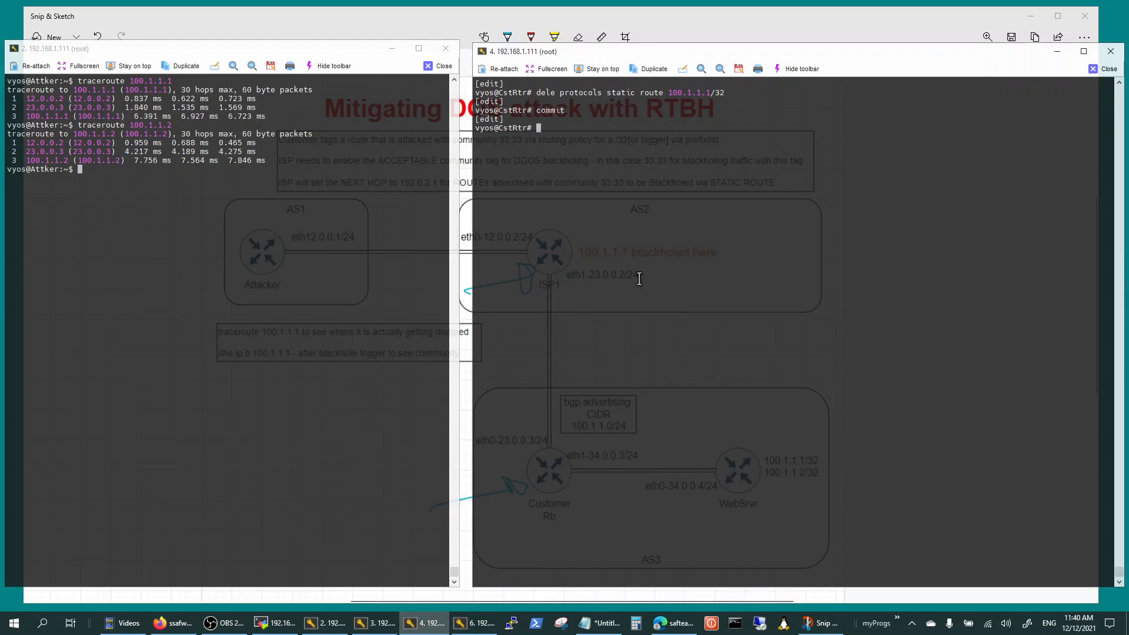
text(set protocols static route 100.1.1.1/32 blackhole)
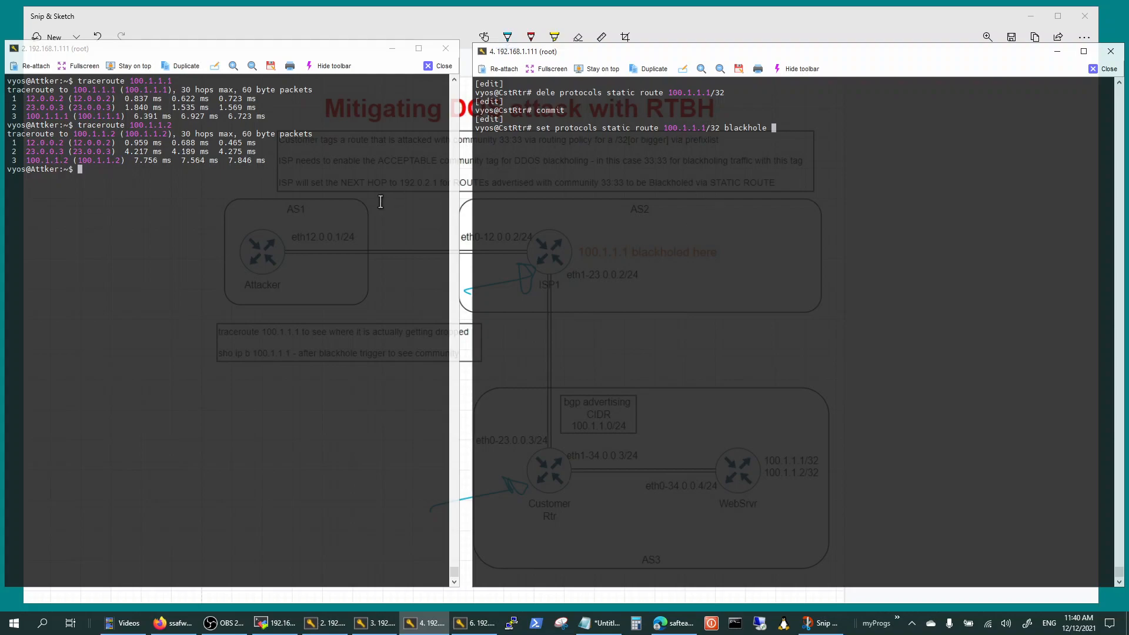
Ping 100.1.1.1 from Attacker to show packet loss, then stop it with Ctrl+C
text(ping)
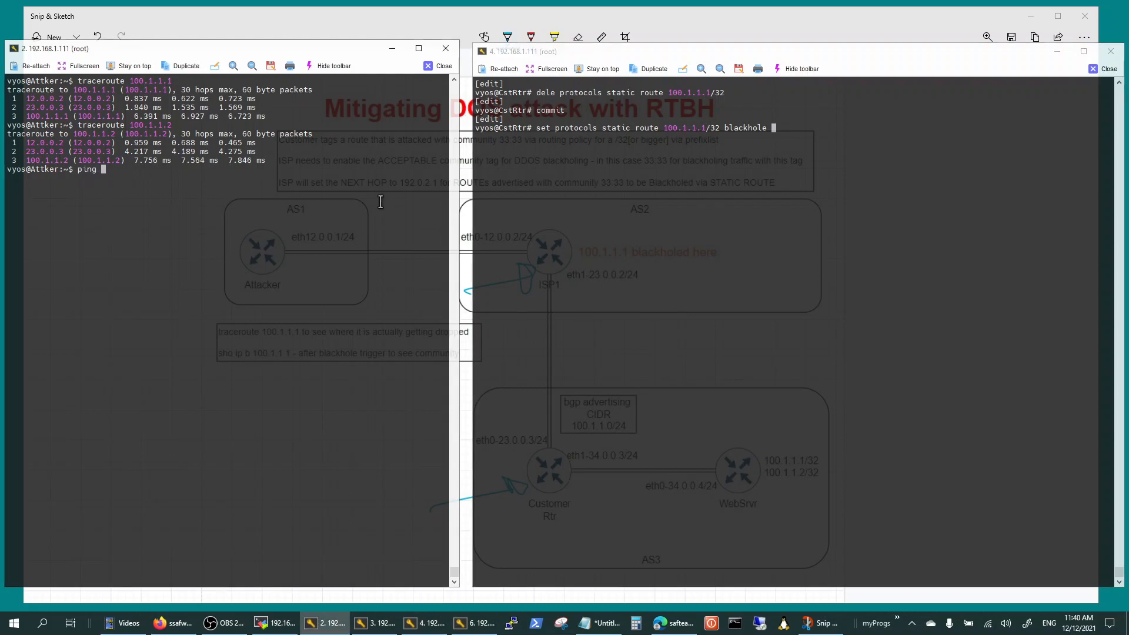
text(100.1.1.1)
click(786, 127)
text(commit)
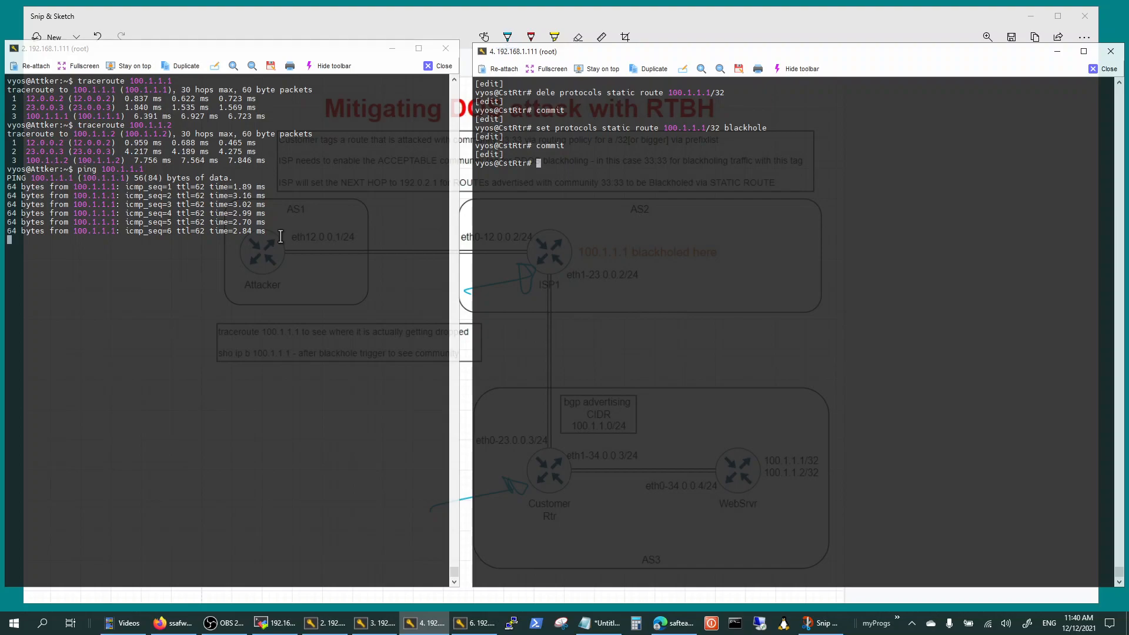
key(ctrl+c)
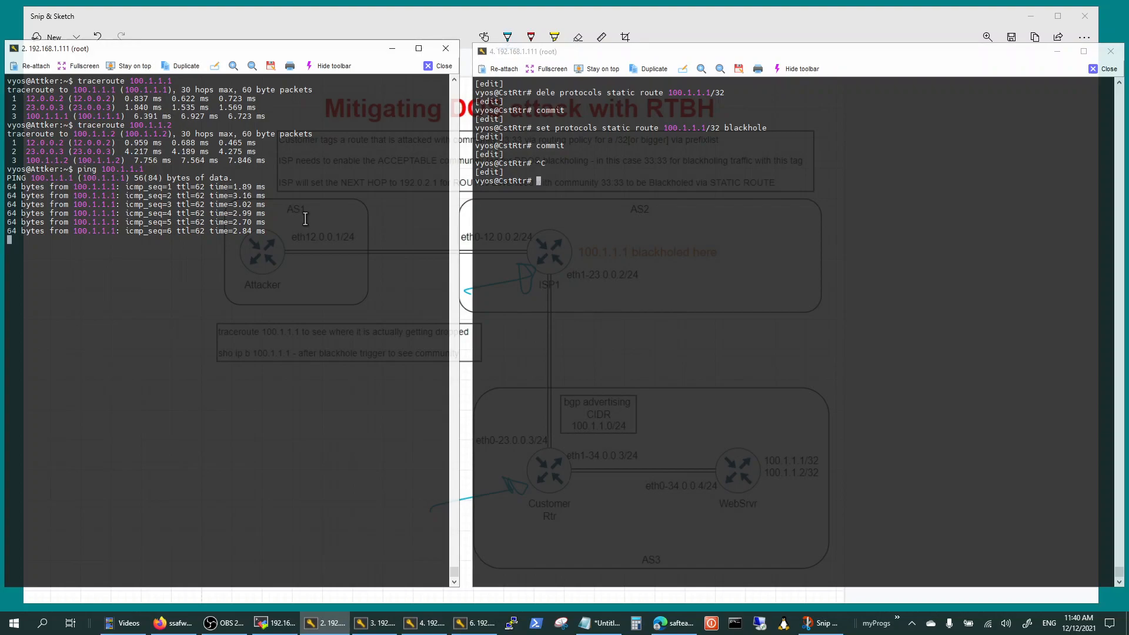
key(ctrl+c)
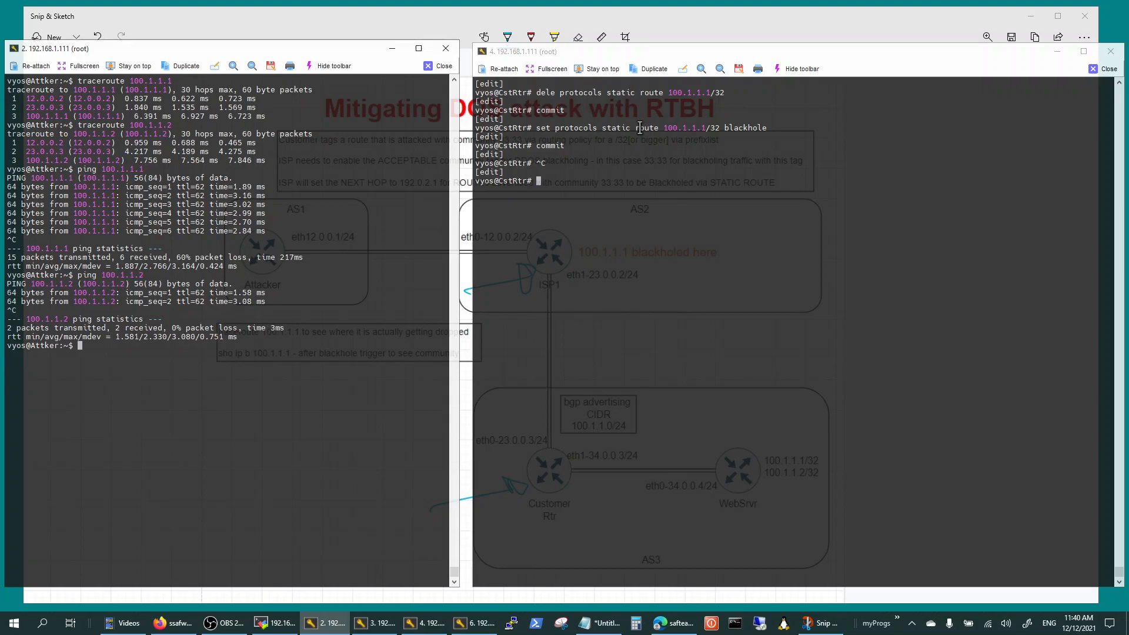
mouse_move(547, 491)
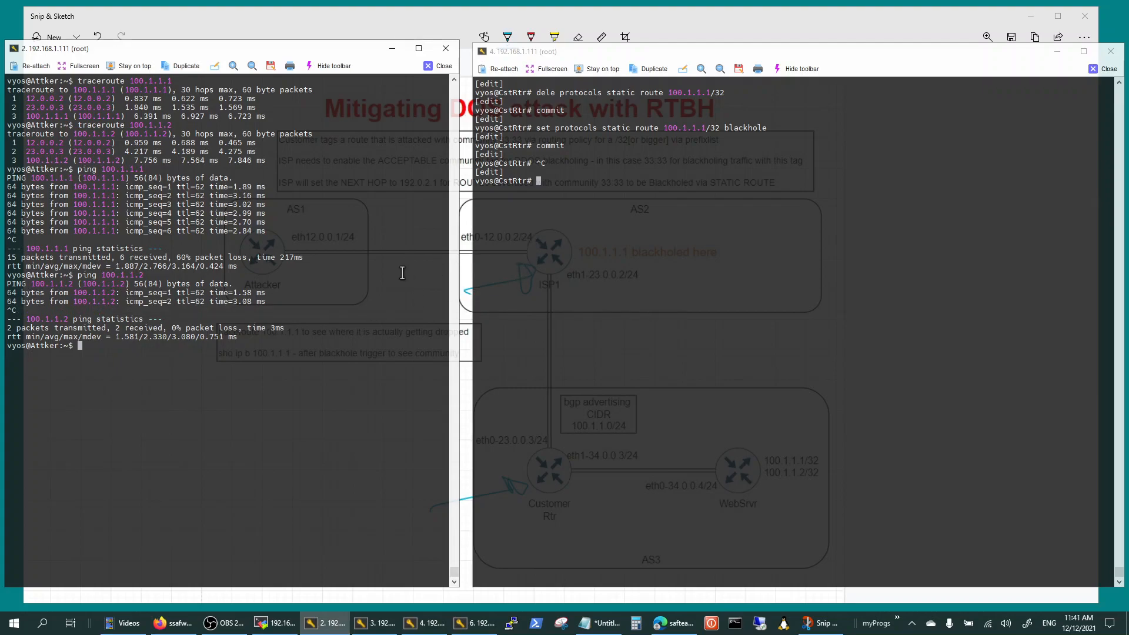
Run traceroutes from Attacker to 100.1.1.2 and 100.1.1.1 to compare reachability
text(traceroute 100.1.1.2)
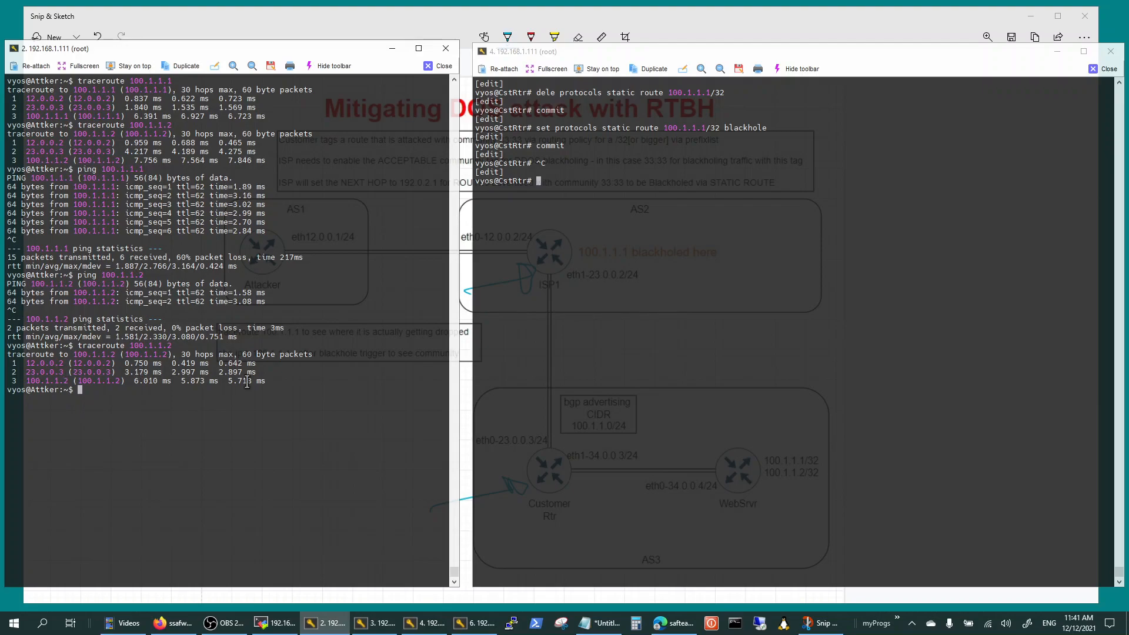
text(traceroute 100.1.1.1)
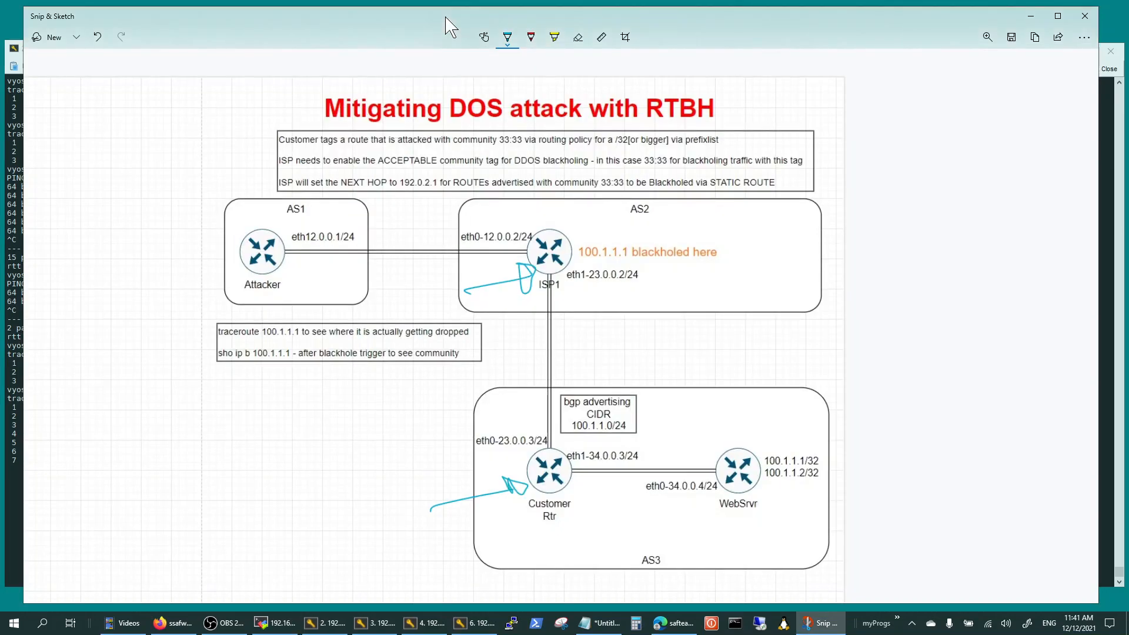
mouse_move(514, 254)
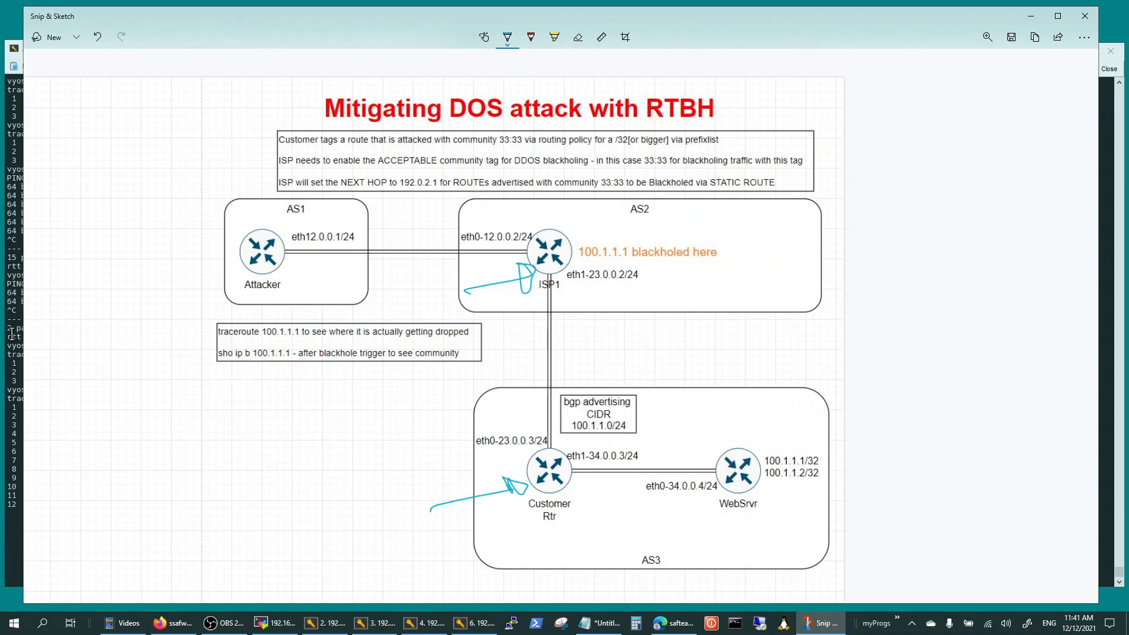
Switch between the terminals and the diagram, stopping the stalled traceroute to 100.1.1.1 with Ctrl+C
click(324, 623)
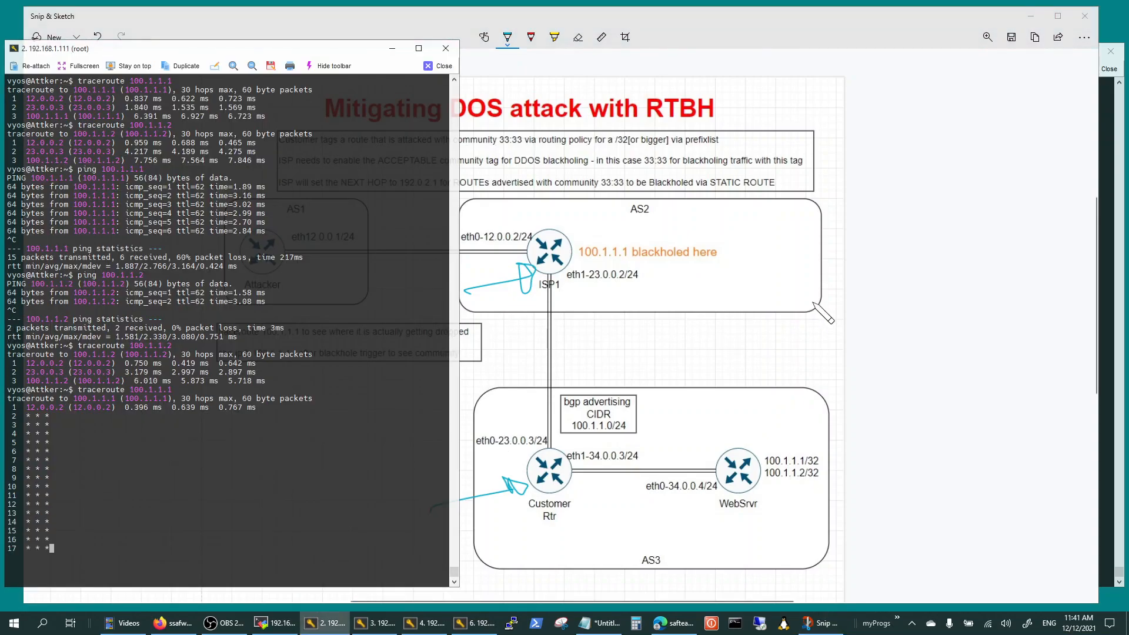
click(425, 623)
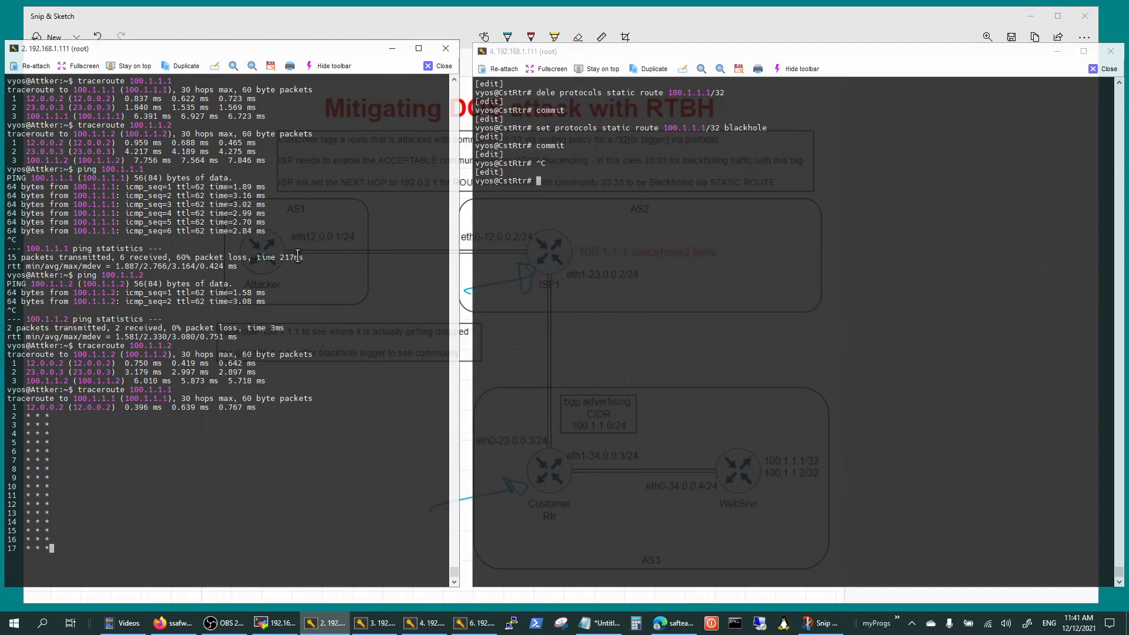
key(ctrl+c)
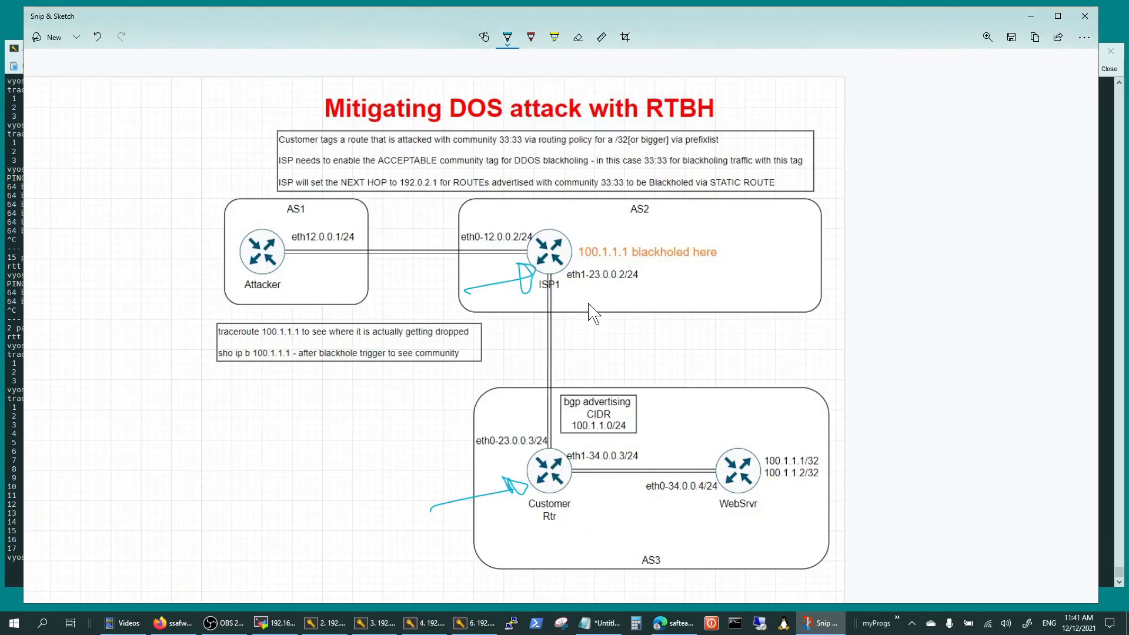
mouse_move(573, 406)
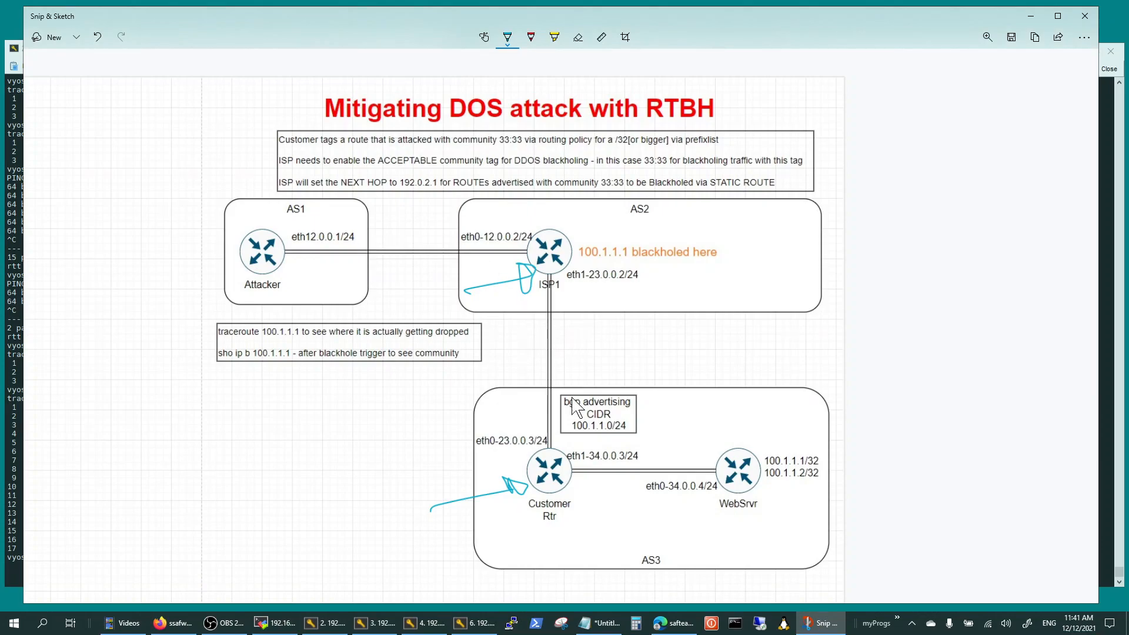
text(gp)
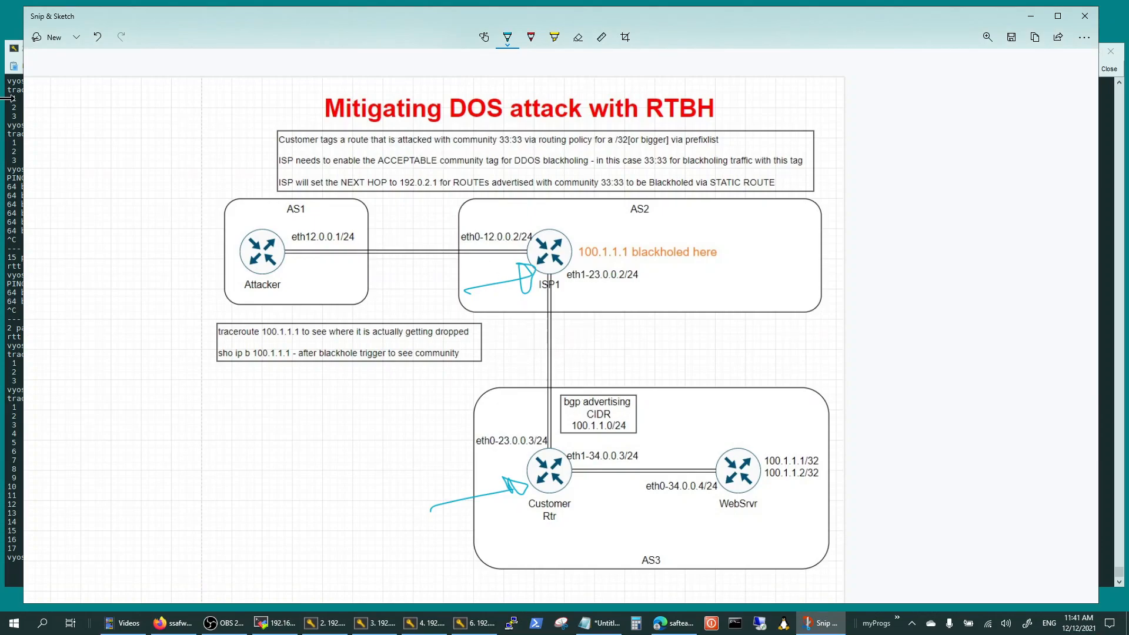
click(325, 623)
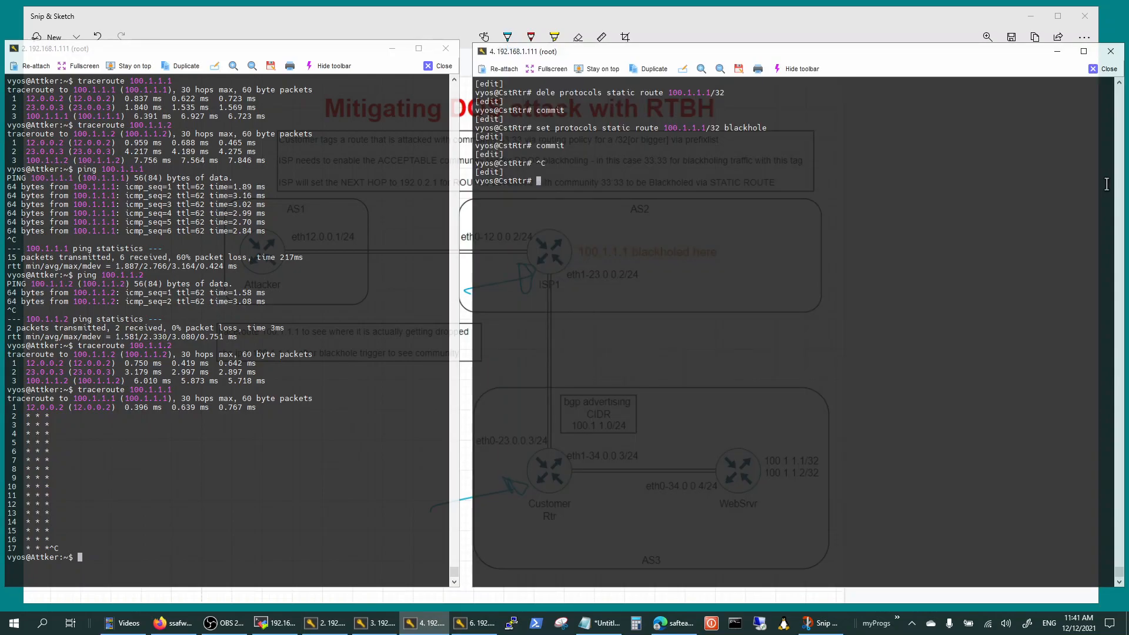
Run 'sho' on CstRtr to display prefix-list bh, route-map setcom with community 33:33, and the blackhole route
text(sho)
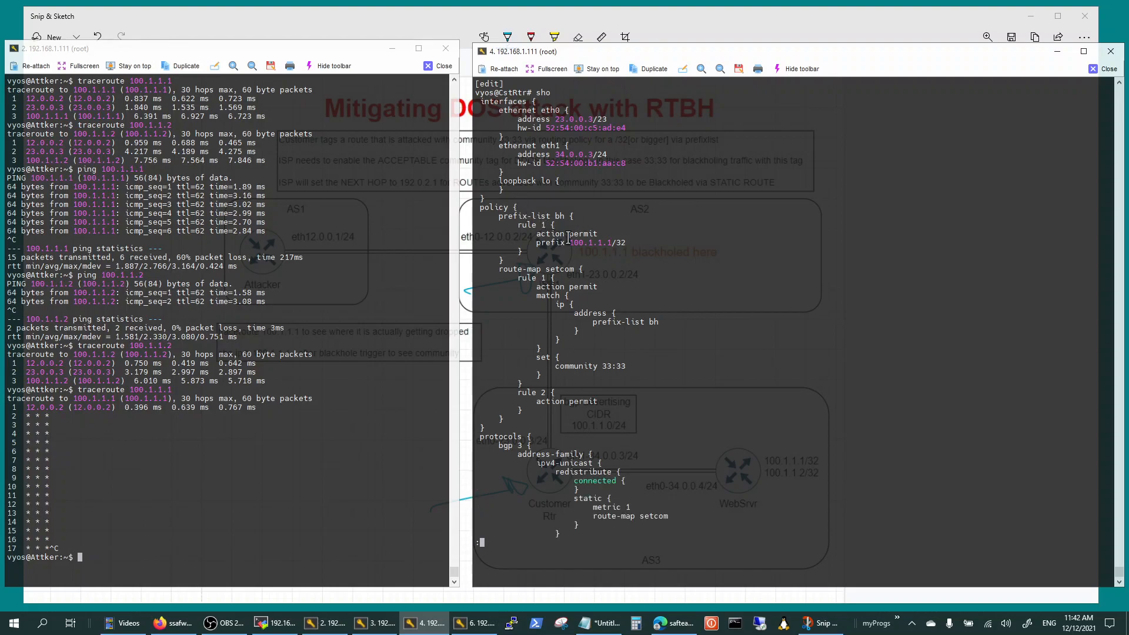
double_click(585, 242)
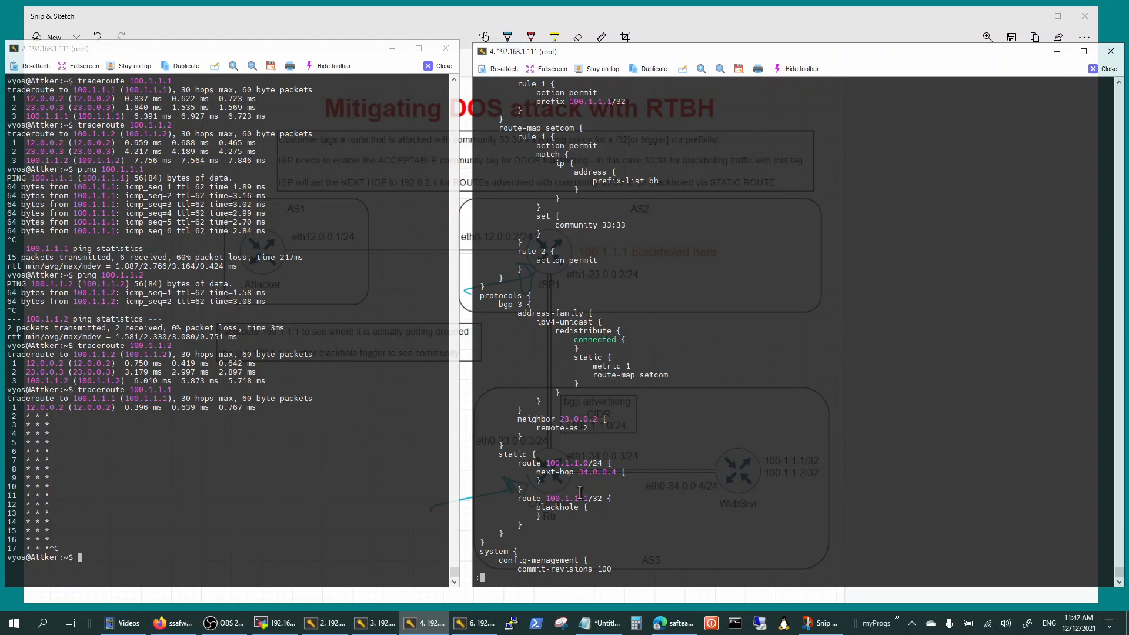
mouse_move(576, 502)
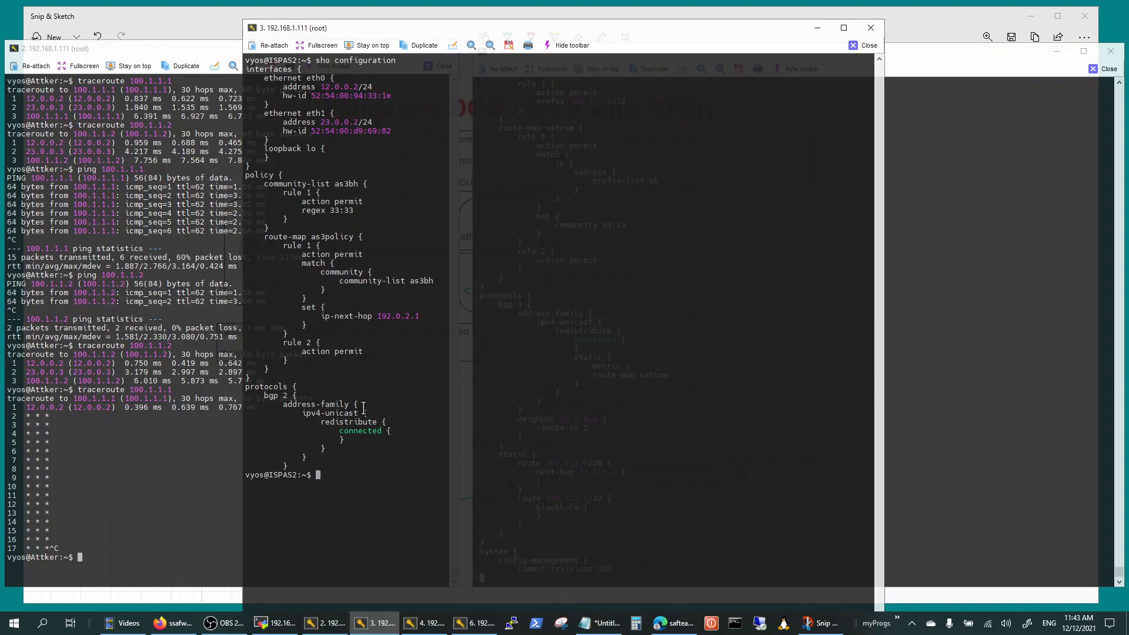
Run 'sho configuration' on ISPAS2 to show community-list as3bh (33:33) and route-map as3policy next hop 192.0.2.1
text(sho configuration)
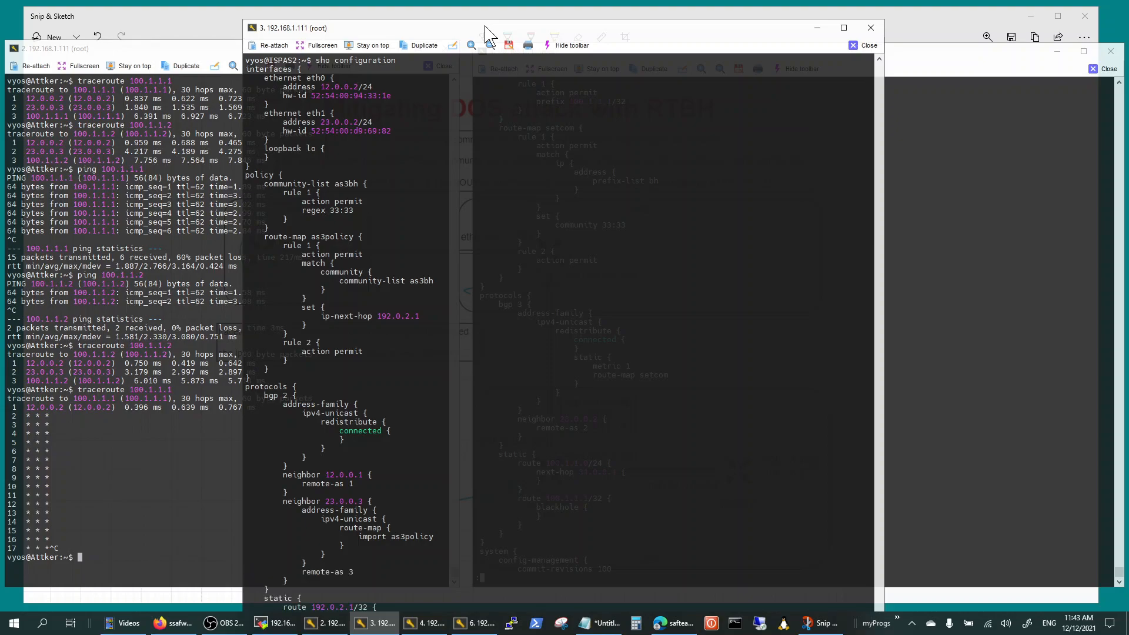
mouse_move(541, 312)
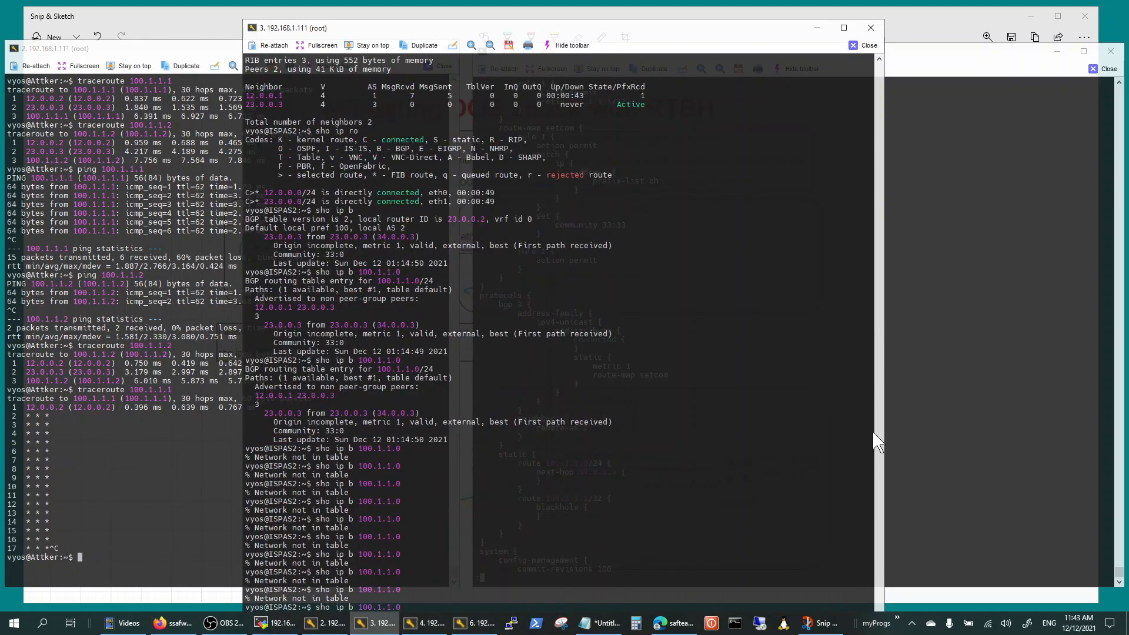
Run 'show configuration' showing the 192.0.2.1/32 blackhole route, then 'sho ip ro' listing 100.1.1.1/32 via 192.0.2.1
text(show configuration)
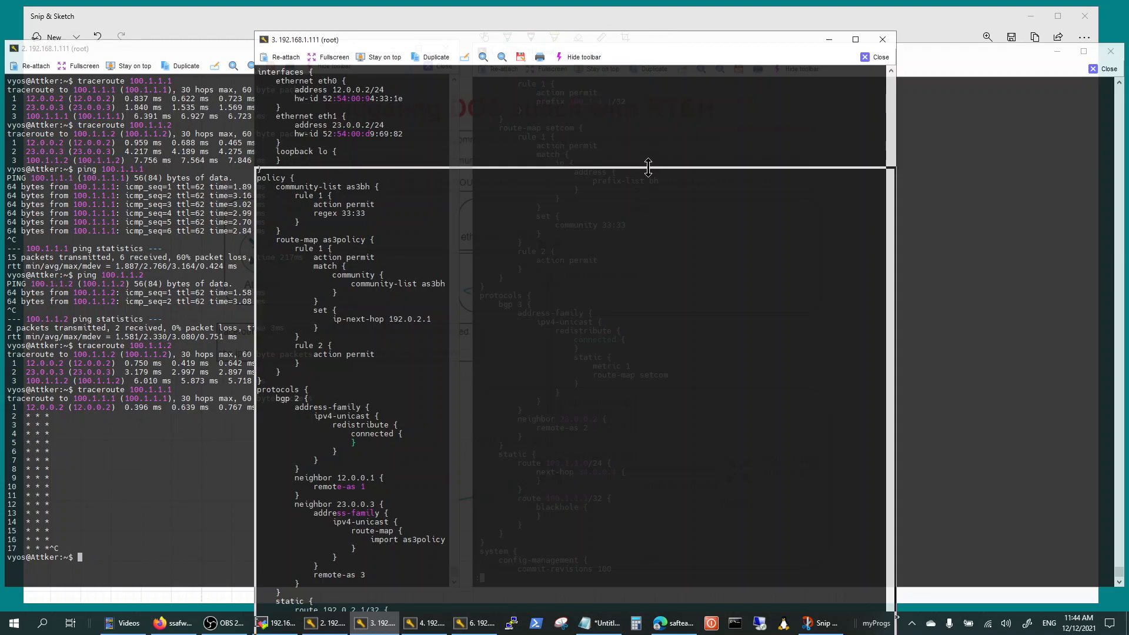
scroll(down, 3)
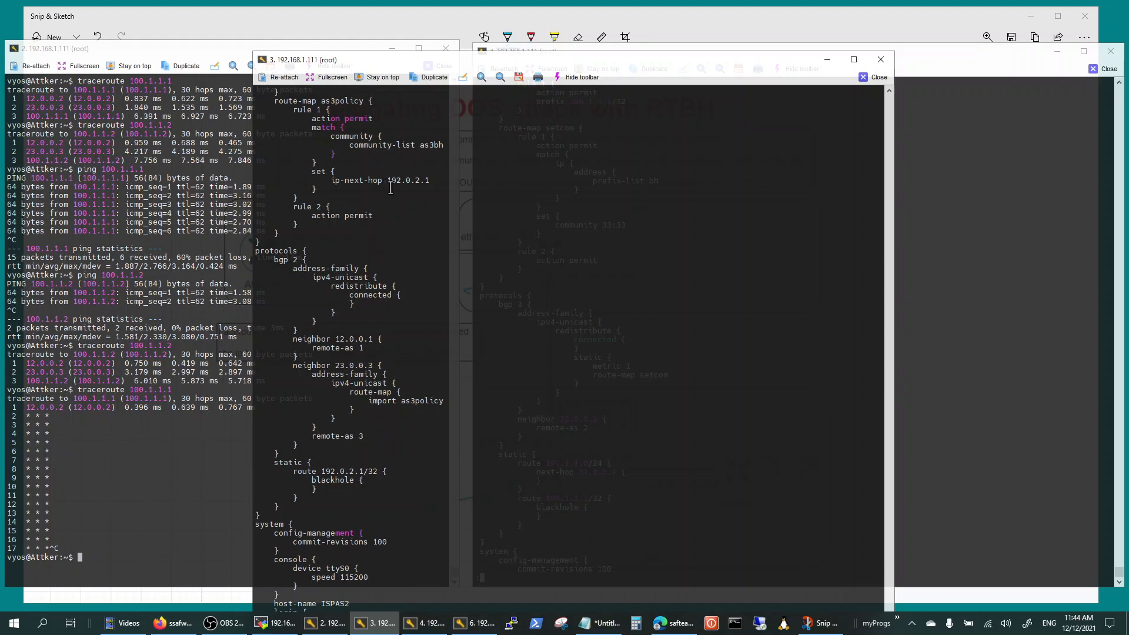
double_click(347, 180)
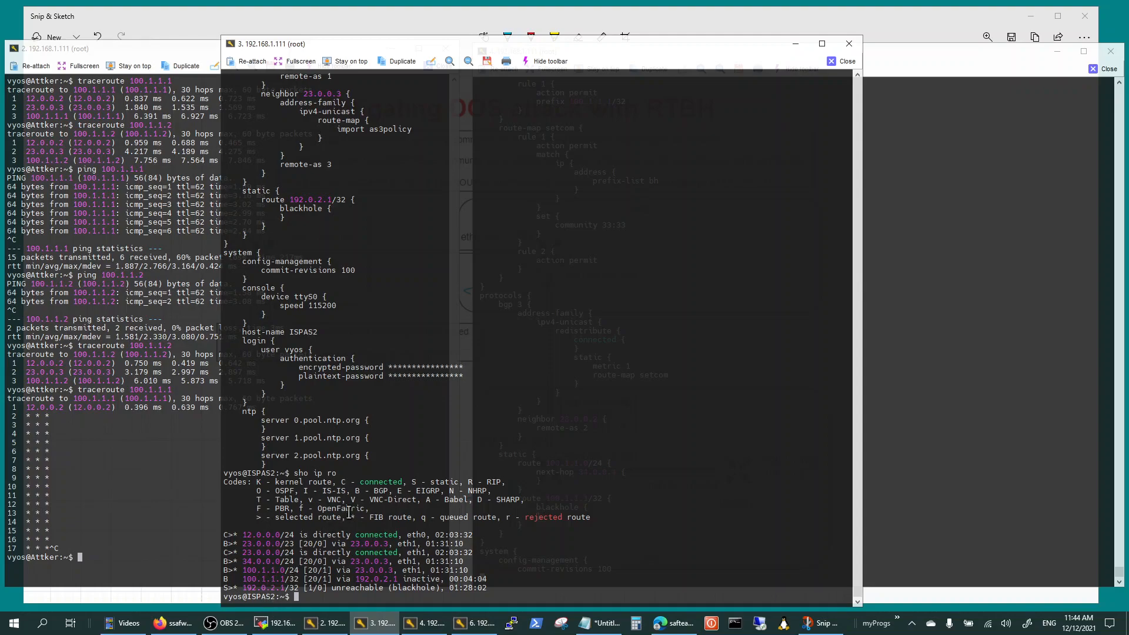
Show ISPAS2's received routes from neighbor 23.0.0.3 and the BGP entry for 100.1.1.1 with community 33:33
text(sho ip r)
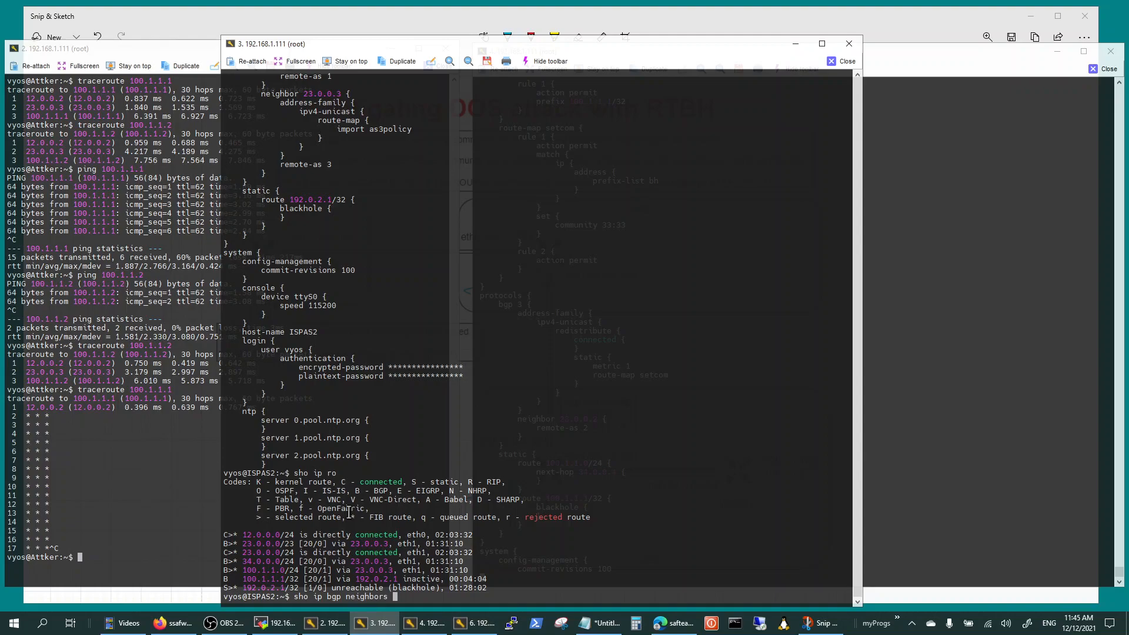
text(23.0.0.3 received-route)
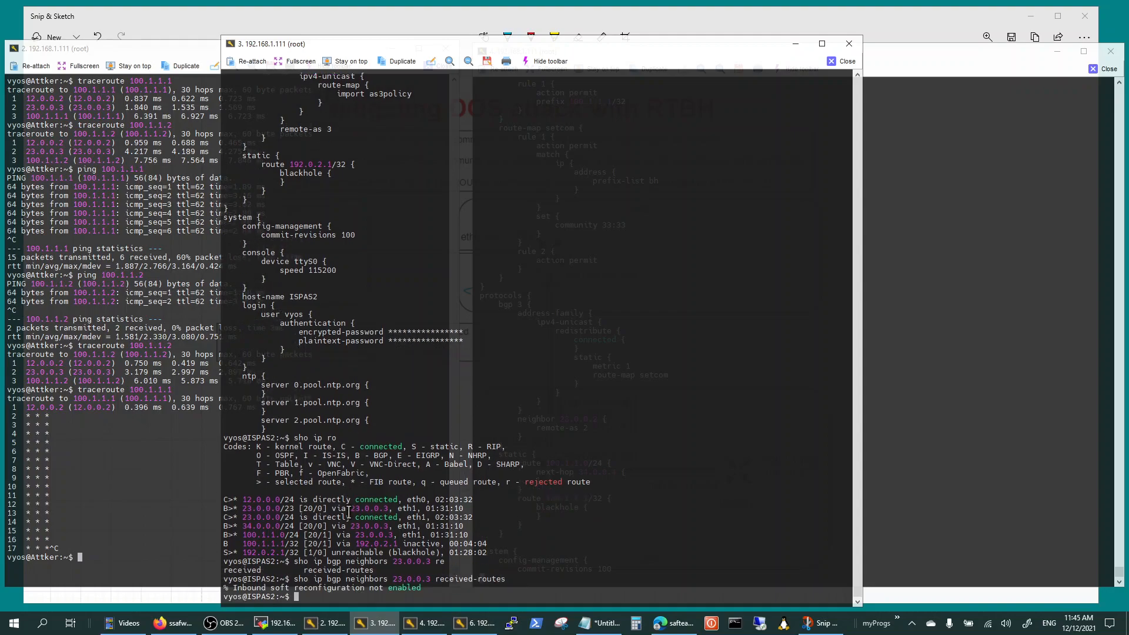
text(sho ip bgp neighbors 23.0.0.3 received-routes)
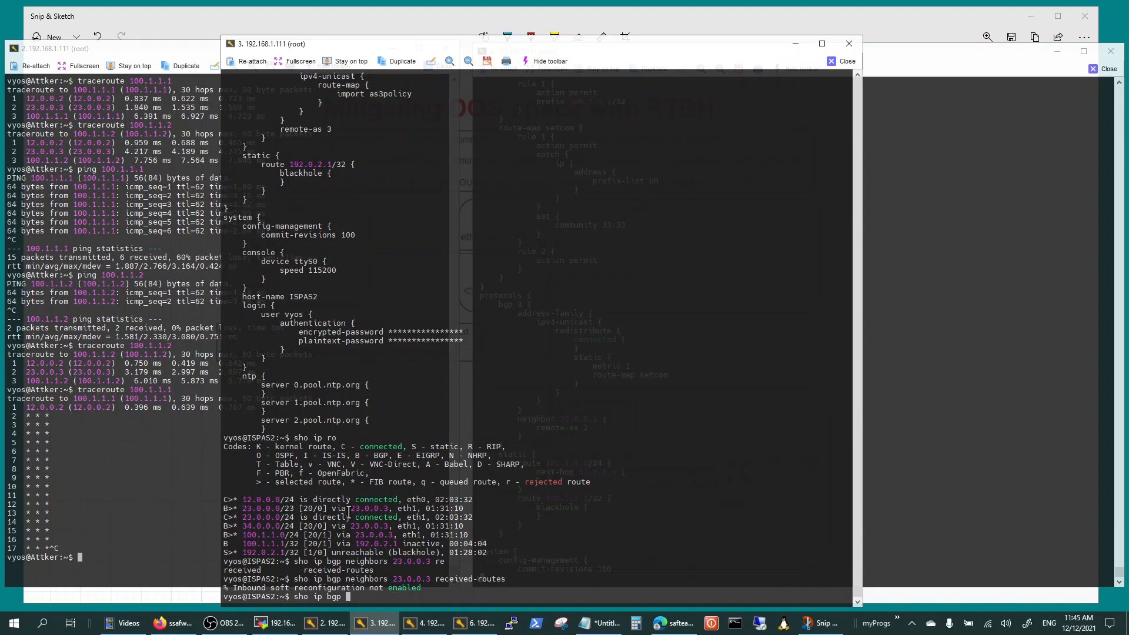
text(100.1.1.1)
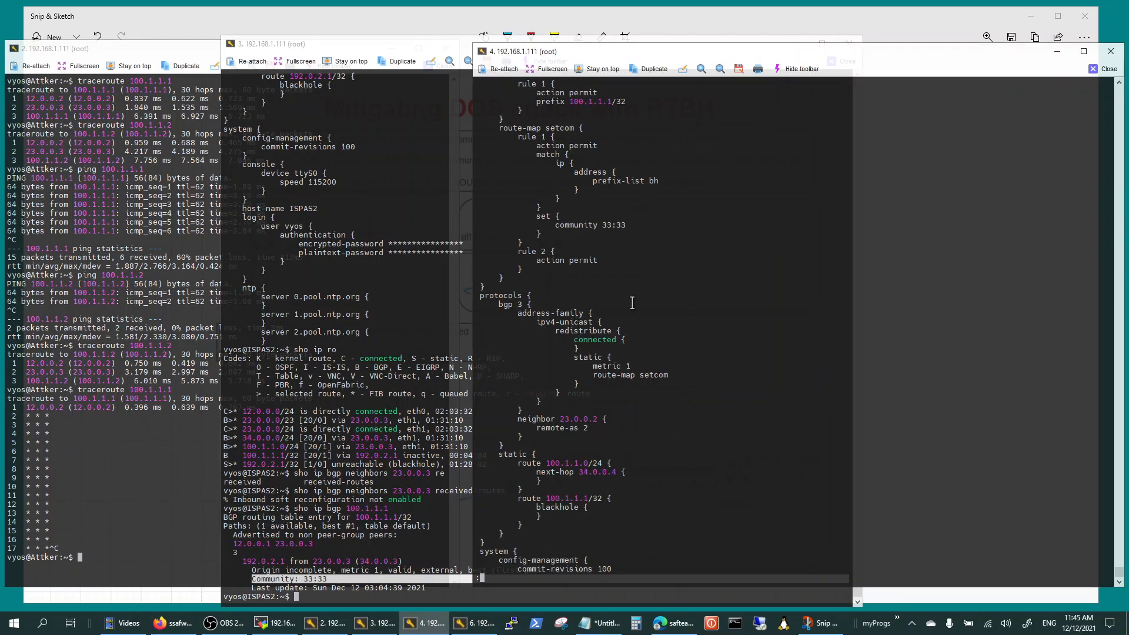
mouse_move(566, 302)
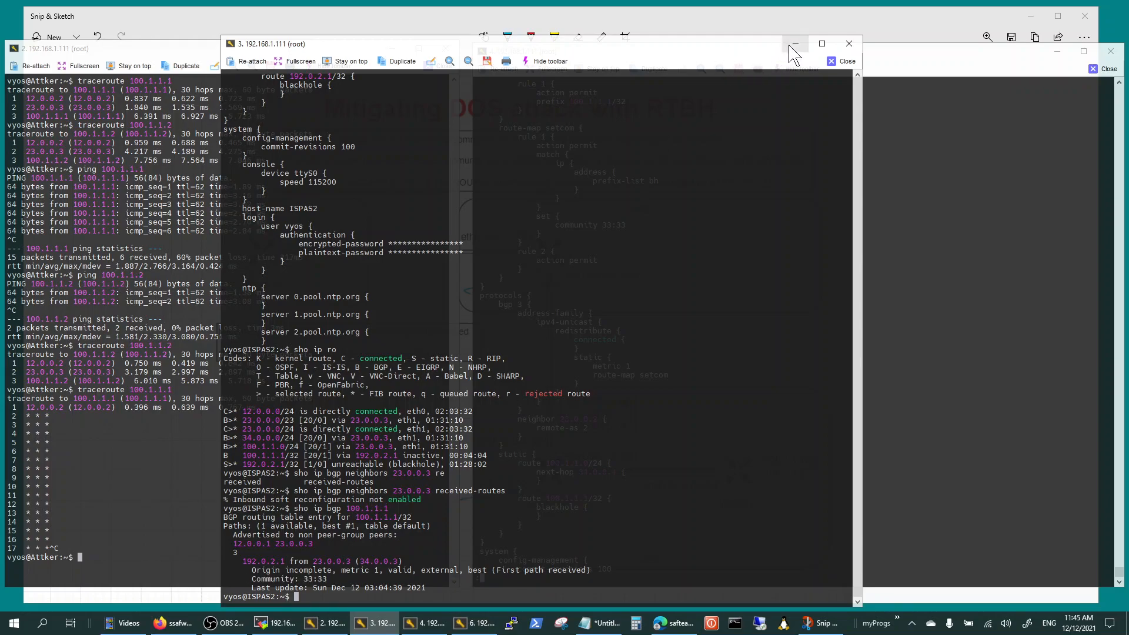
mouse_move(794, 44)
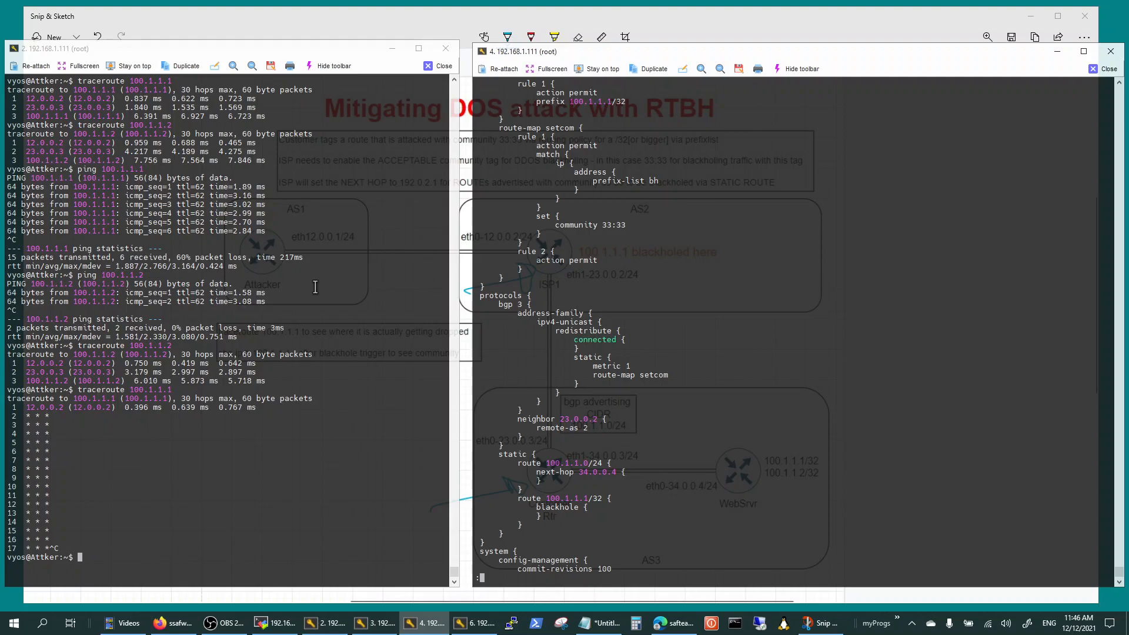
Run traceroute 100.1.1.1 on Attacker and enter 'set protocols static route 100.1.1.1/32 blackhole' on CstRtr
text(traceroute 100.1.1.1)
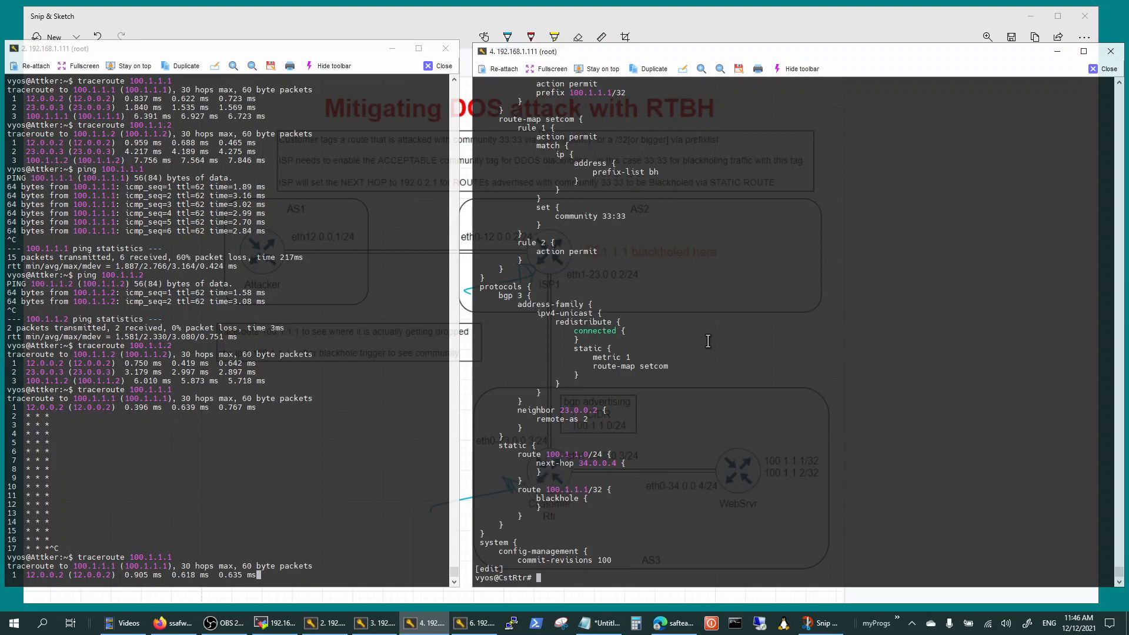
text(set protocols static route 100.1.1.1/32 blackhole)
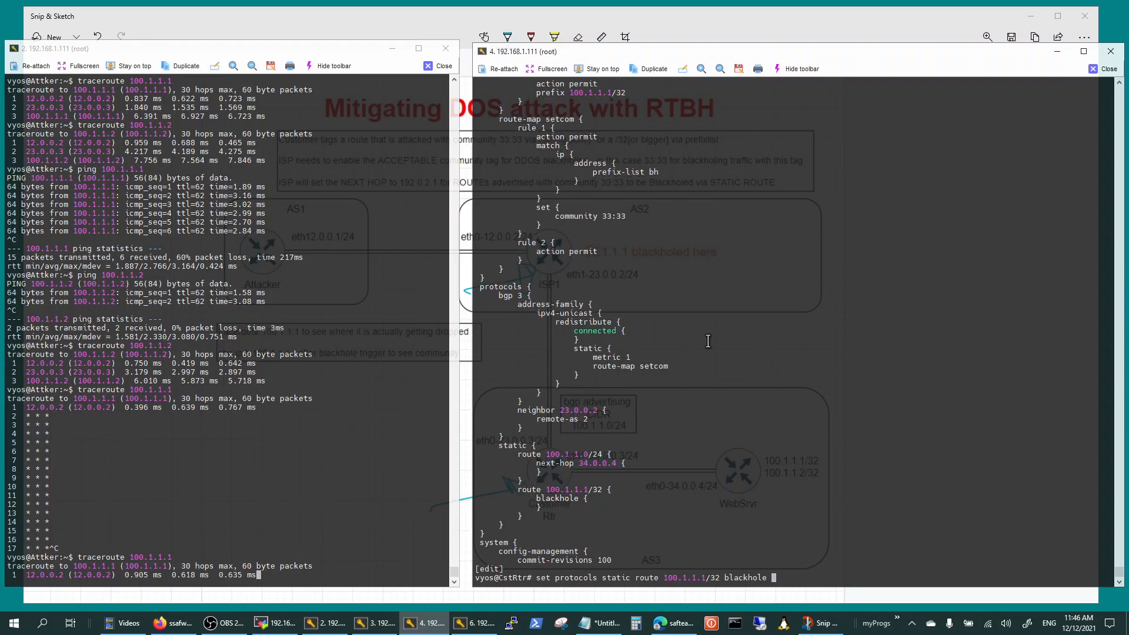